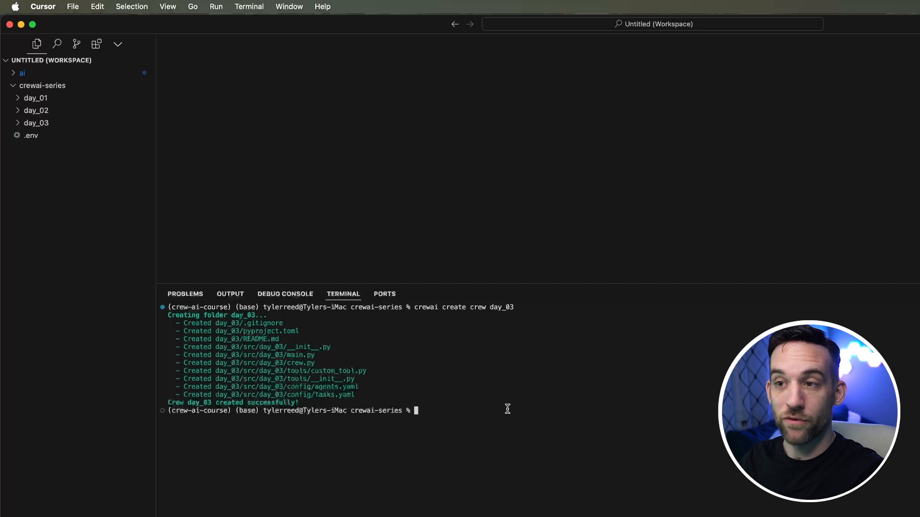
{"action": "mouse_move", "coordinate": [333, 379]}
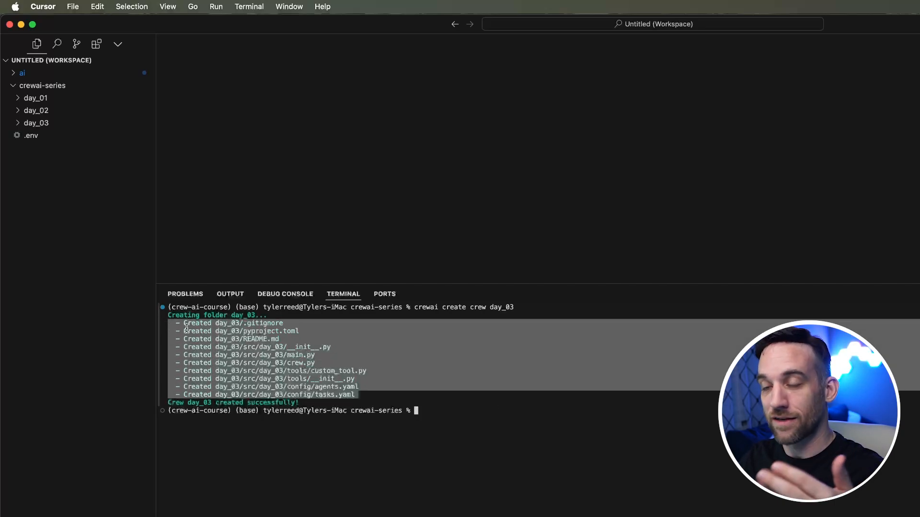
{"action": "mouse_move", "coordinate": [396, 389]}
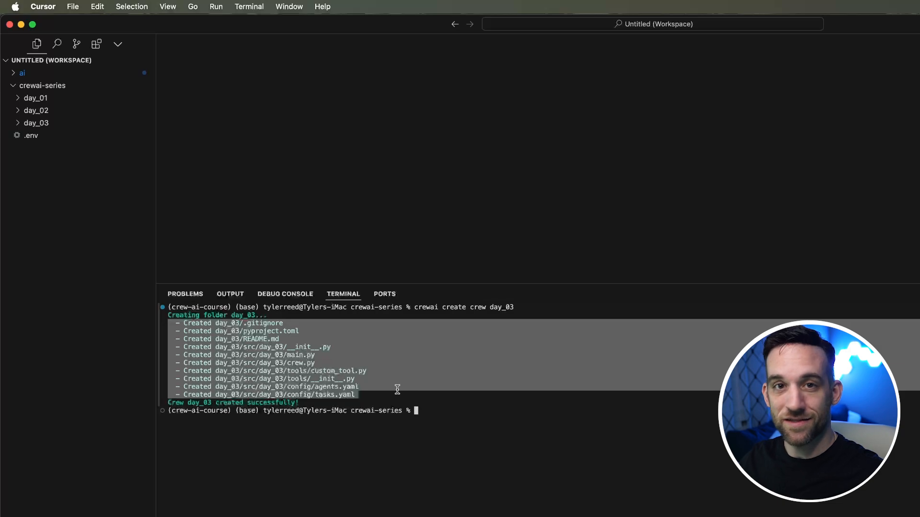
Step: In day_03 crew.py, remove template comments and import SerperDevTool and ScrapeWebsiteTool from crewai_tools
{"action": "left_click", "coordinate": [45, 185]}
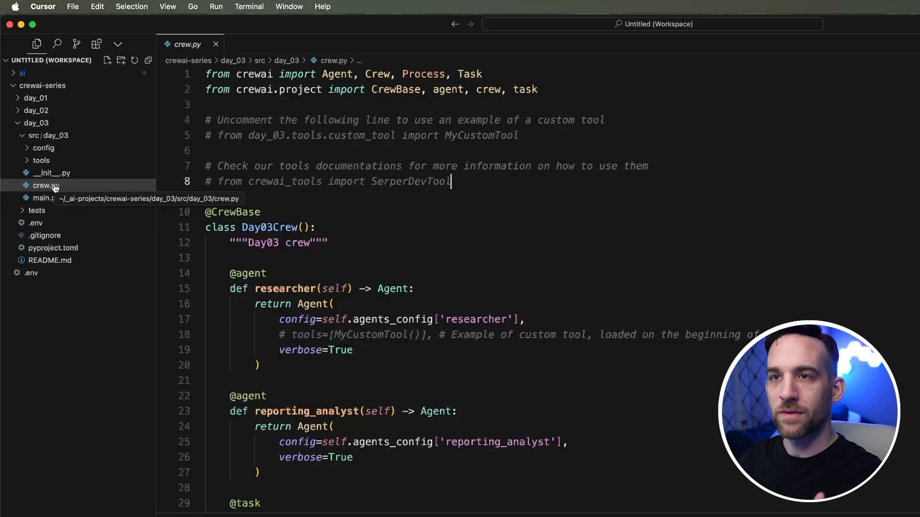
{"action": "mouse_move", "coordinate": [460, 181]}
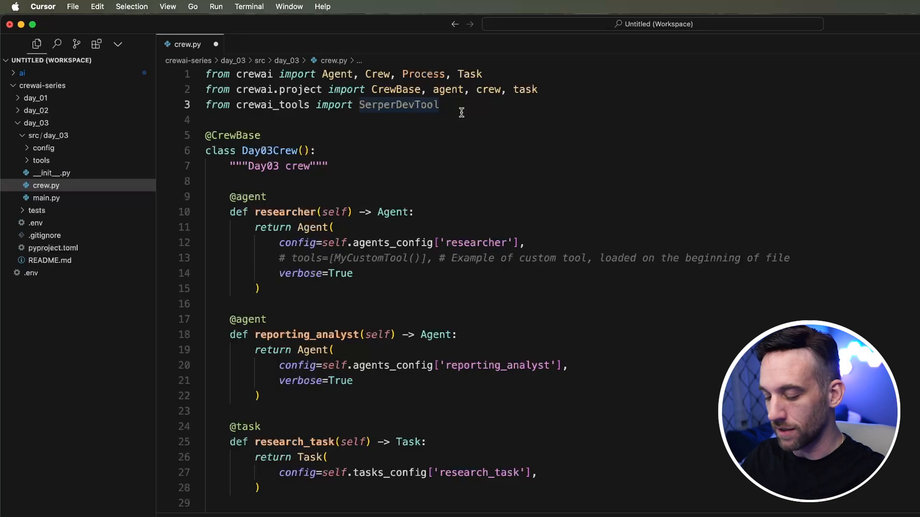
{"action": "type", "text": ", GoogleSearchAPIWrapper"}
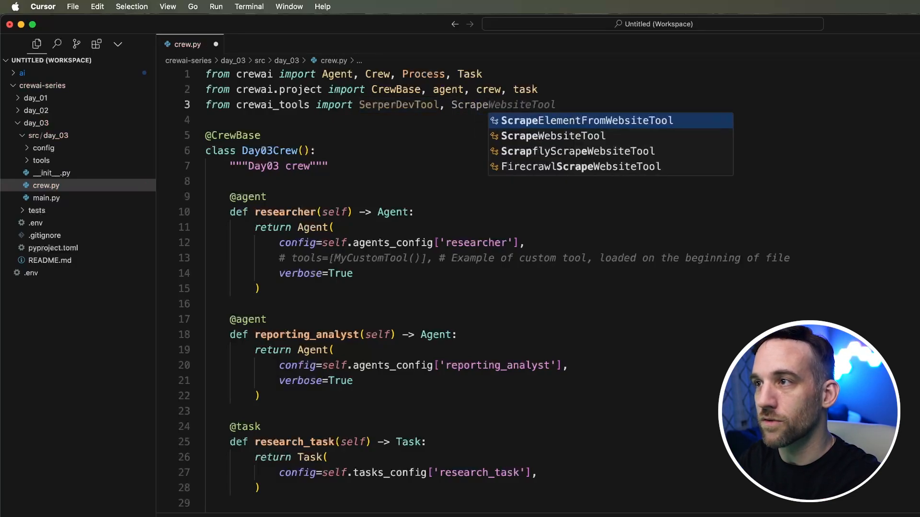
{"action": "left_click", "coordinate": [552, 136]}
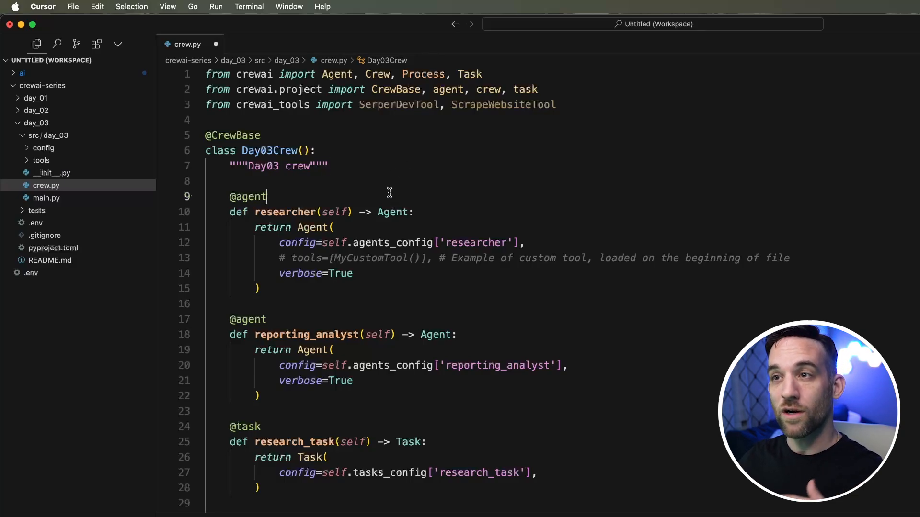
Step: Replace MyCustomTool in the researcher agent with SerperDevTool() and ScrapeWebsiteTool()
{"action": "scroll", "scroll_direction": "down", "scroll_amount": 3}
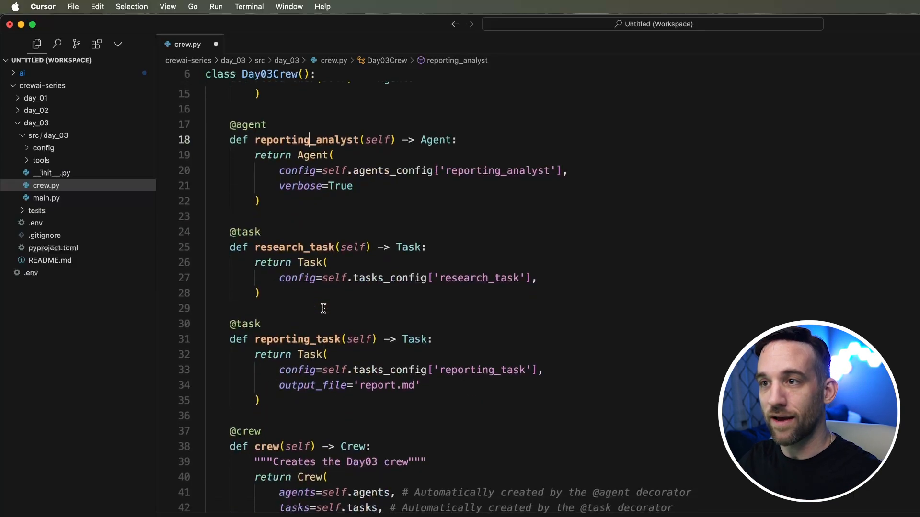
{"action": "scroll", "scroll_direction": "down", "scroll_amount": 3}
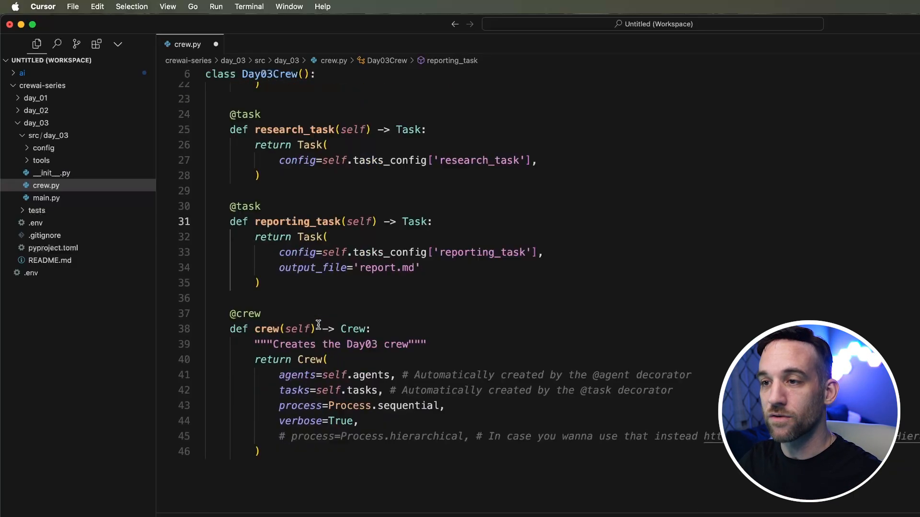
{"action": "left_click", "coordinate": [272, 313]}
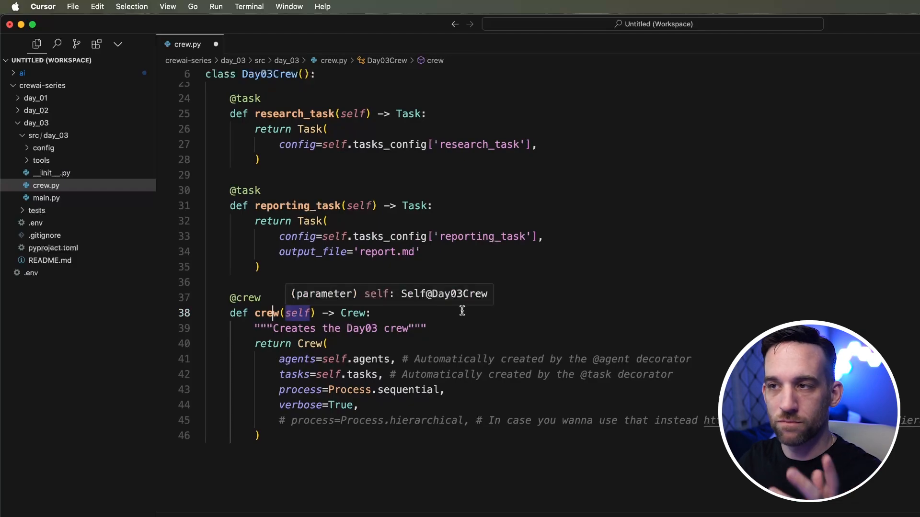
{"action": "scroll", "scroll_direction": "up", "scroll_amount": 3}
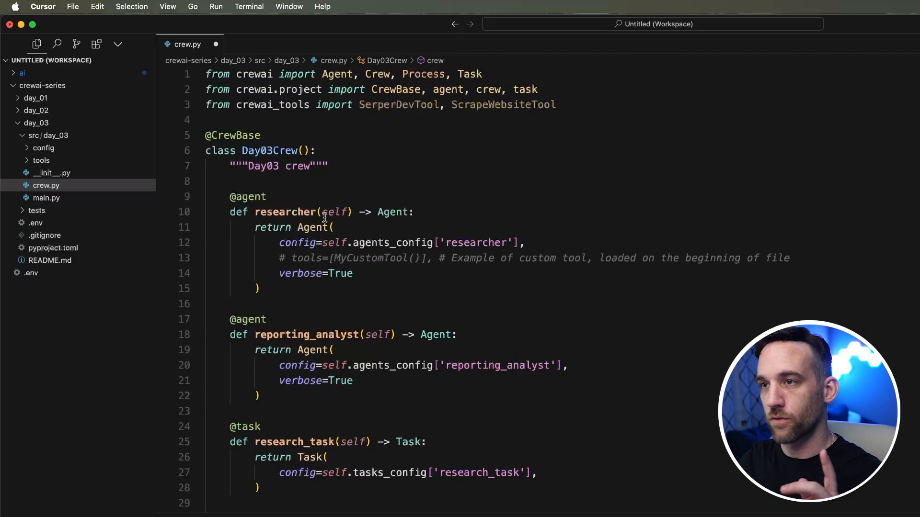
{"action": "left_click", "coordinate": [383, 258]}
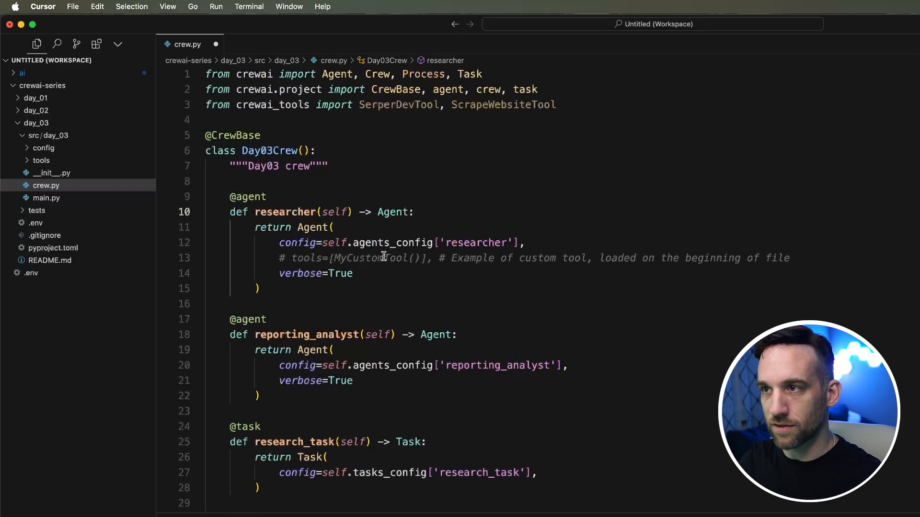
{"action": "mouse_move", "coordinate": [334, 243]}
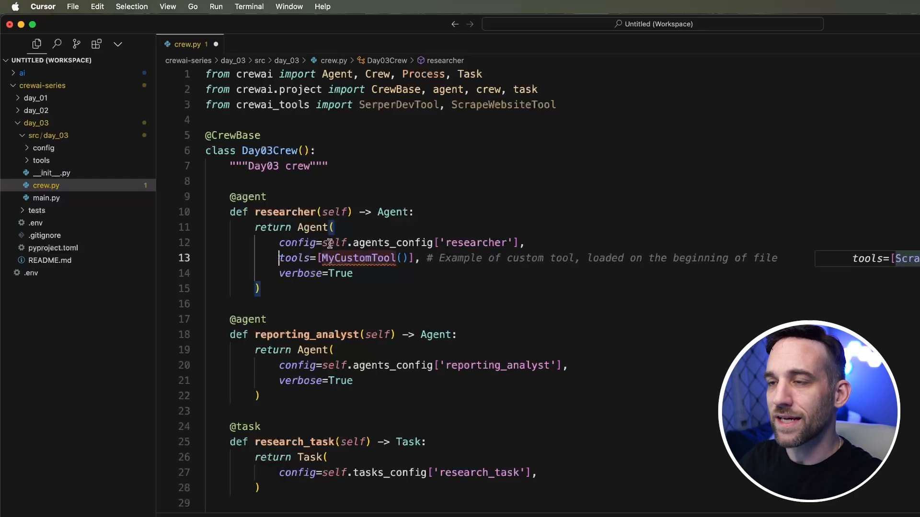
{"action": "mouse_move", "coordinate": [387, 287]}
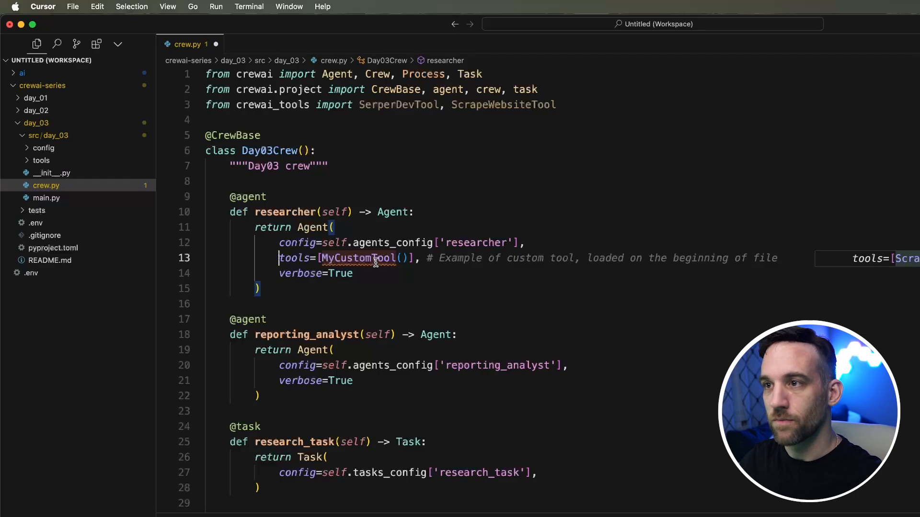
{"action": "double_click", "coordinate": [358, 258]}
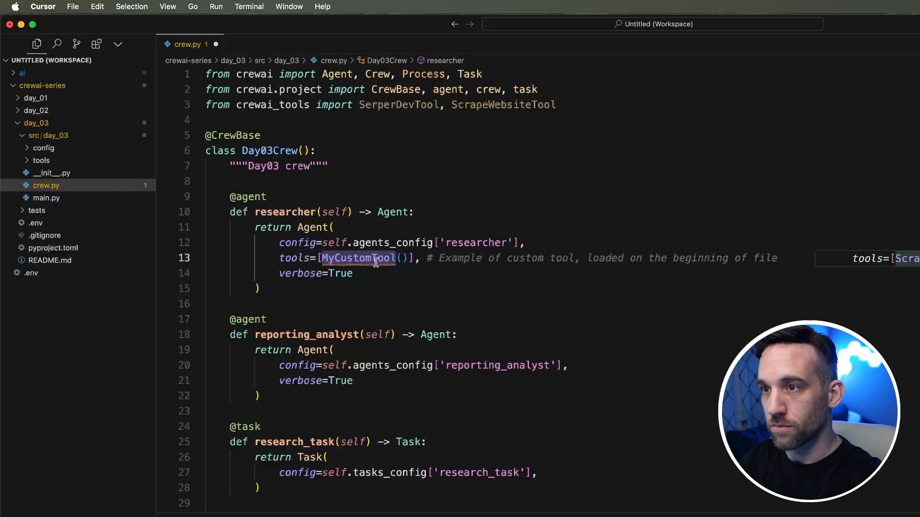
{"action": "type", "text": "SerperDevTool"}
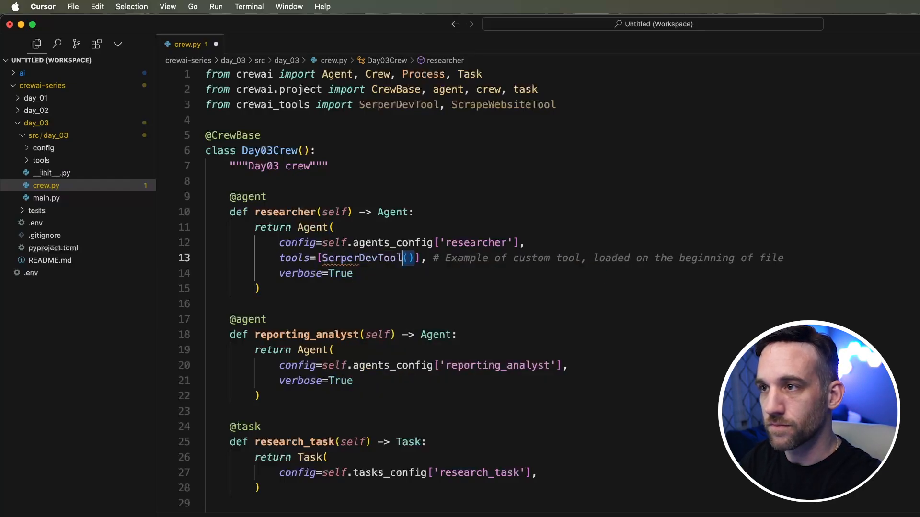
{"action": "type", "text": ", ScrapeWebsiteTool()],"}
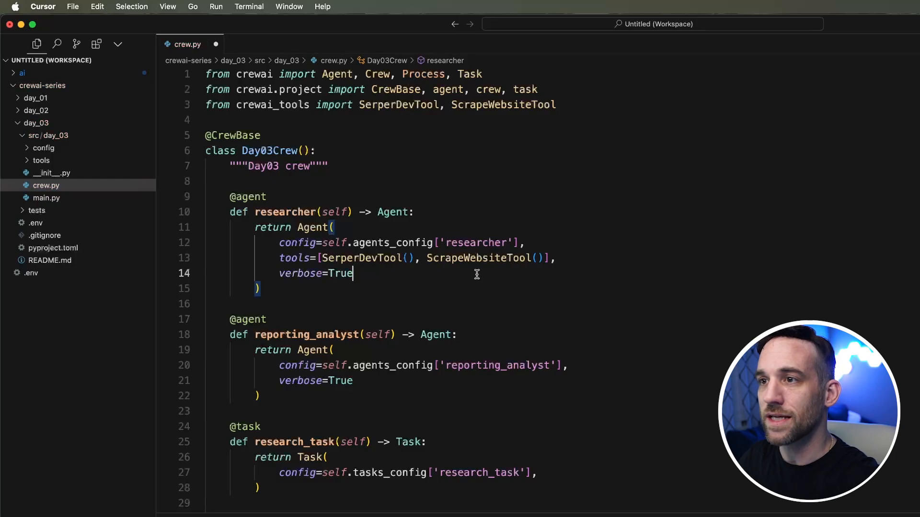
{"action": "scroll", "scroll_direction": "down", "scroll_amount": 3}
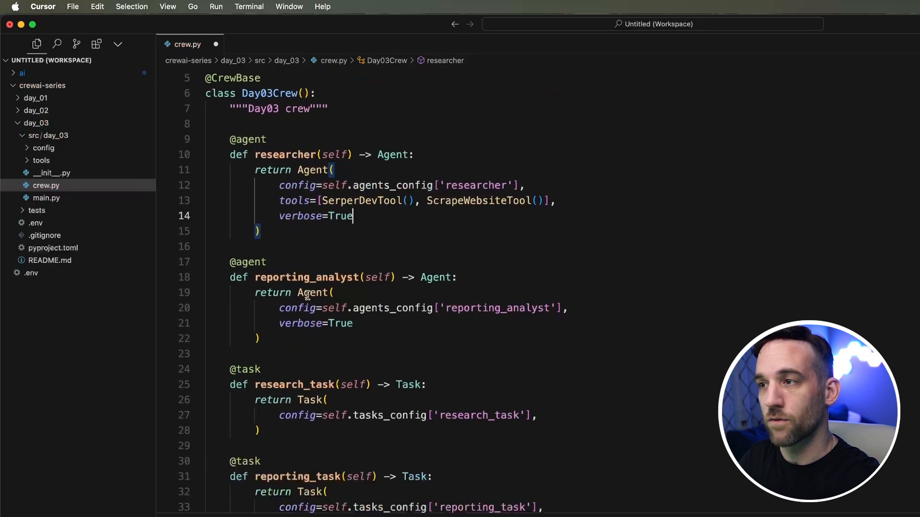
{"action": "left_click", "coordinate": [354, 323]}
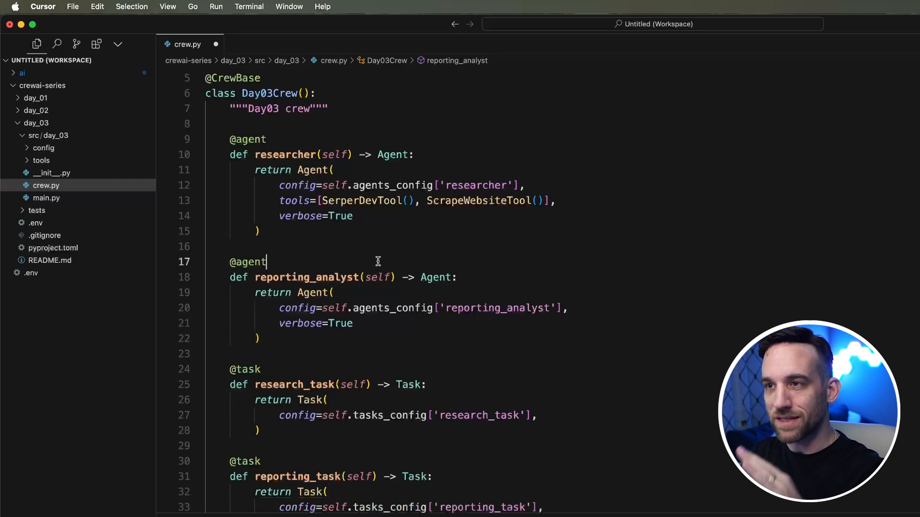
{"action": "scroll", "scroll_direction": "down", "scroll_amount": 3}
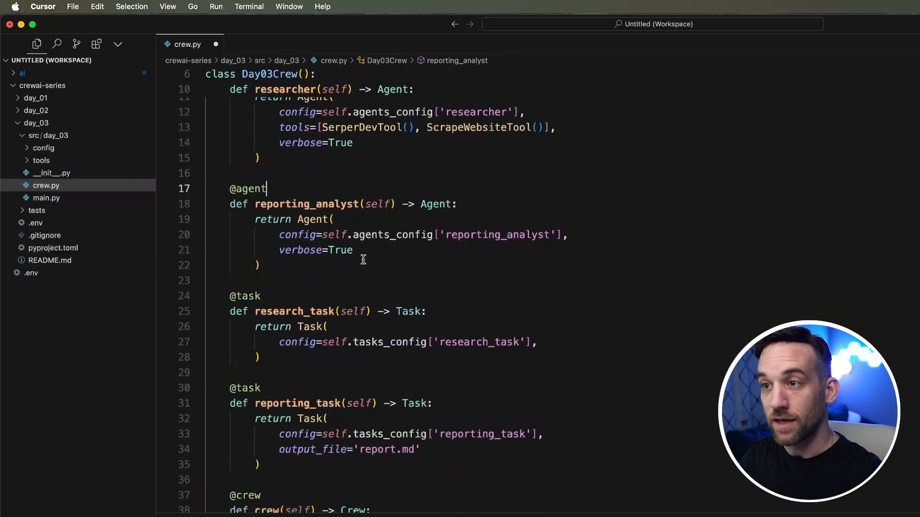
{"action": "scroll", "scroll_direction": "down", "scroll_amount": 3}
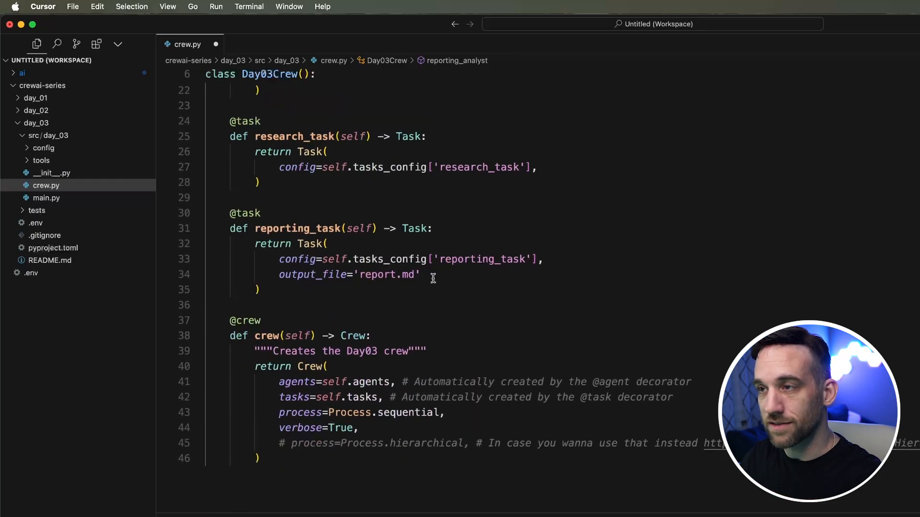
Step: Delete the inline comments and commented hierarchical process line from the crew() definition
{"action": "left_click", "coordinate": [434, 275]}
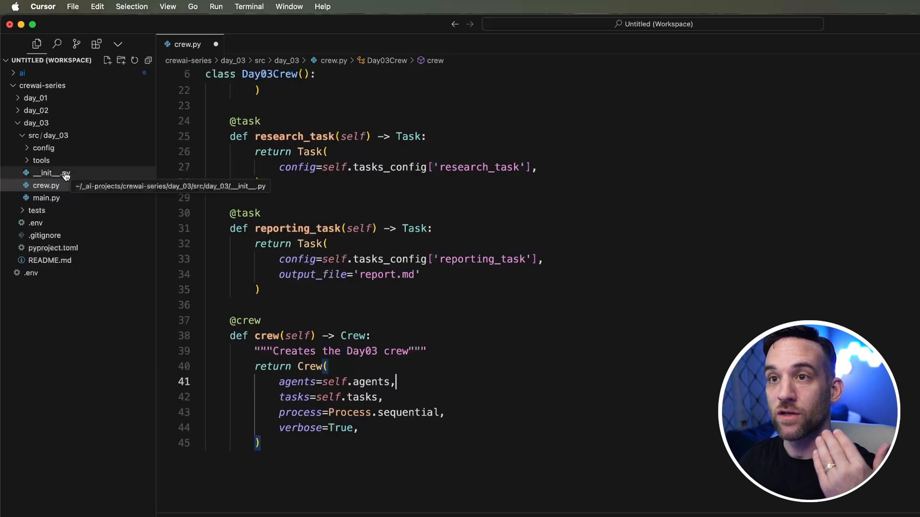
{"action": "mouse_move", "coordinate": [44, 148]}
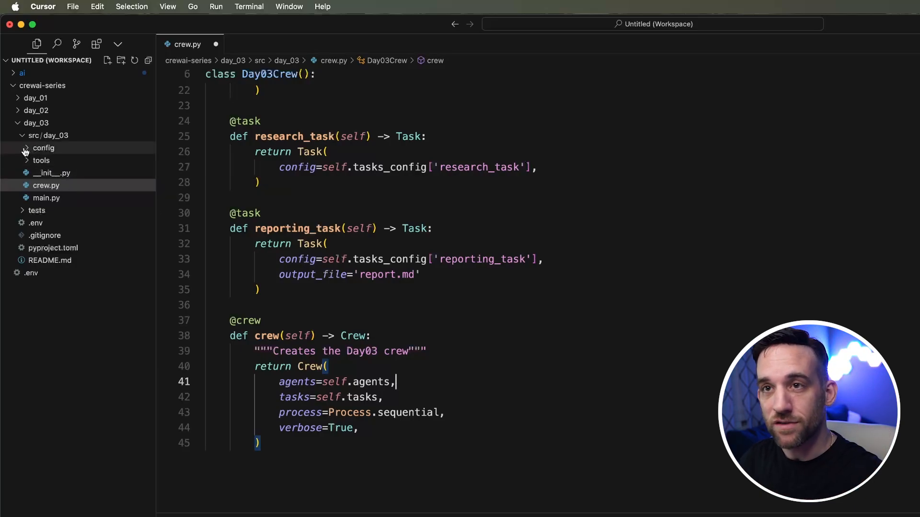
Step: View tasks.yaml then agents.yaml from the day_03 config folder
{"action": "left_click", "coordinate": [44, 148]}
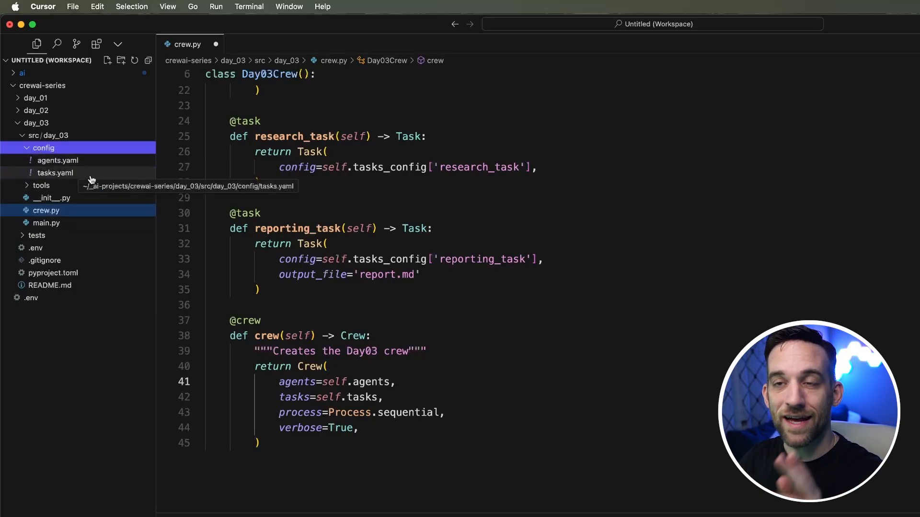
{"action": "left_click", "coordinate": [55, 172]}
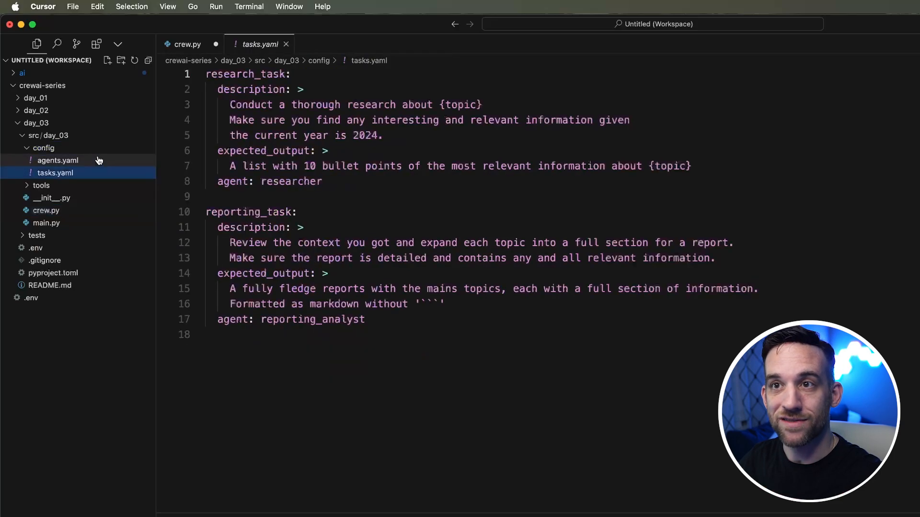
{"action": "left_click", "coordinate": [57, 160]}
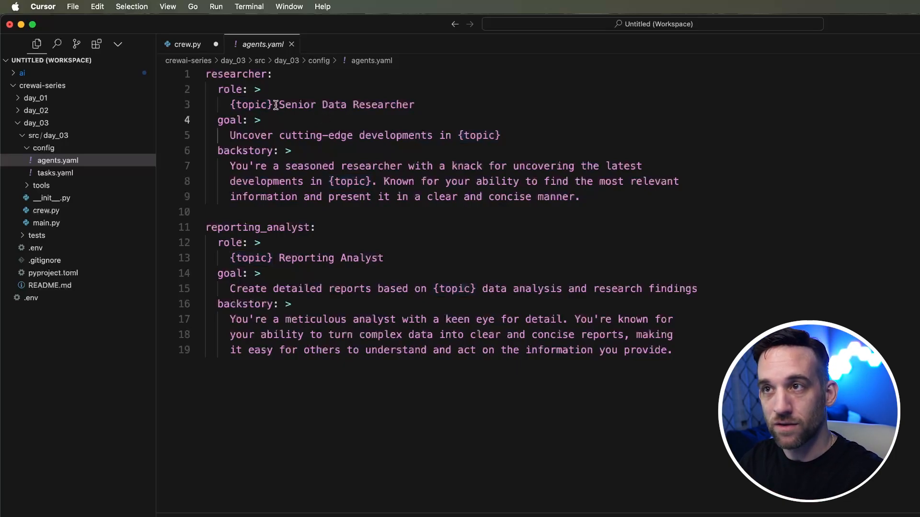
Step: Make the researcher a Senior News Researcher whose goal is 'Uncover latest news in {topic}'
{"action": "double_click", "coordinate": [250, 105]}
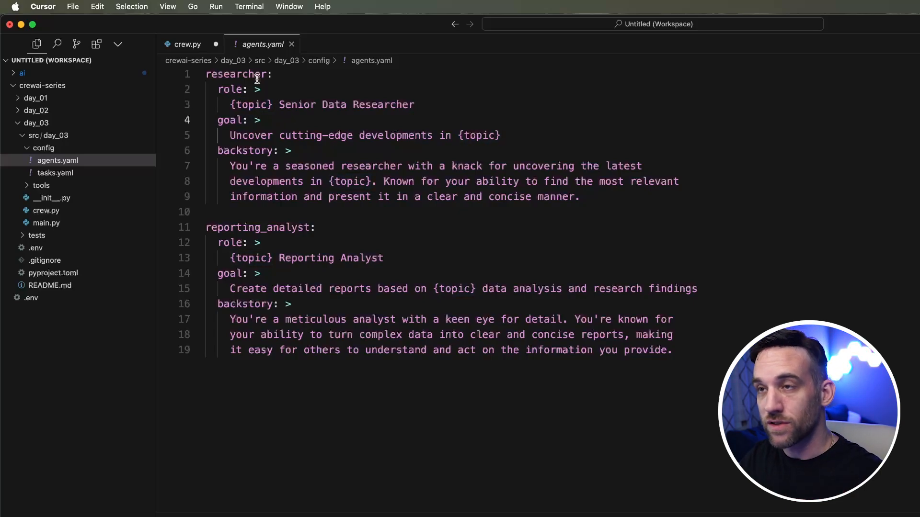
{"action": "double_click", "coordinate": [333, 104]}
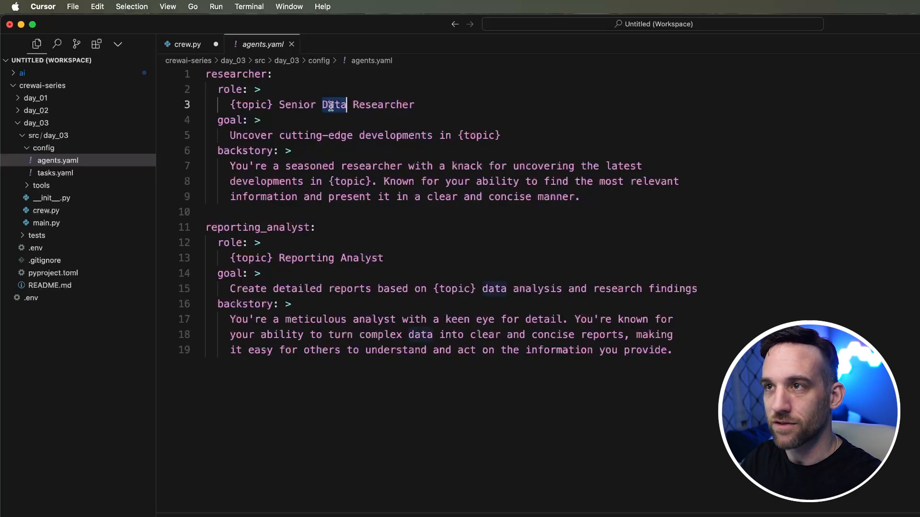
{"action": "type", "text": "New"}
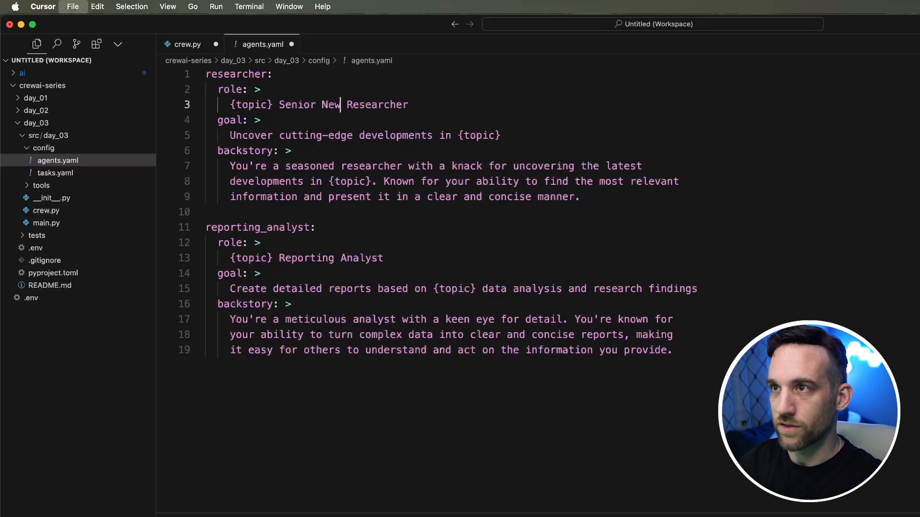
{"action": "type", "text": "s"}
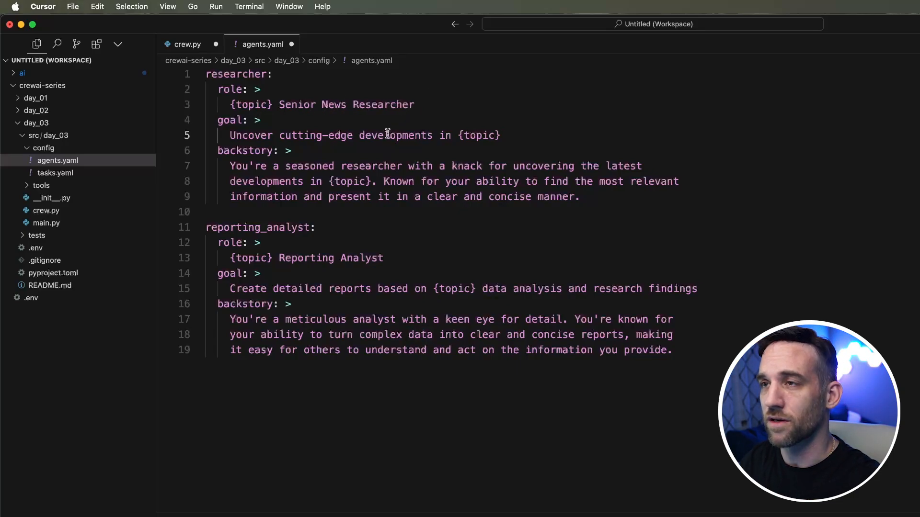
{"action": "double_click", "coordinate": [394, 135]}
{"action": "type", "text": "lates"}
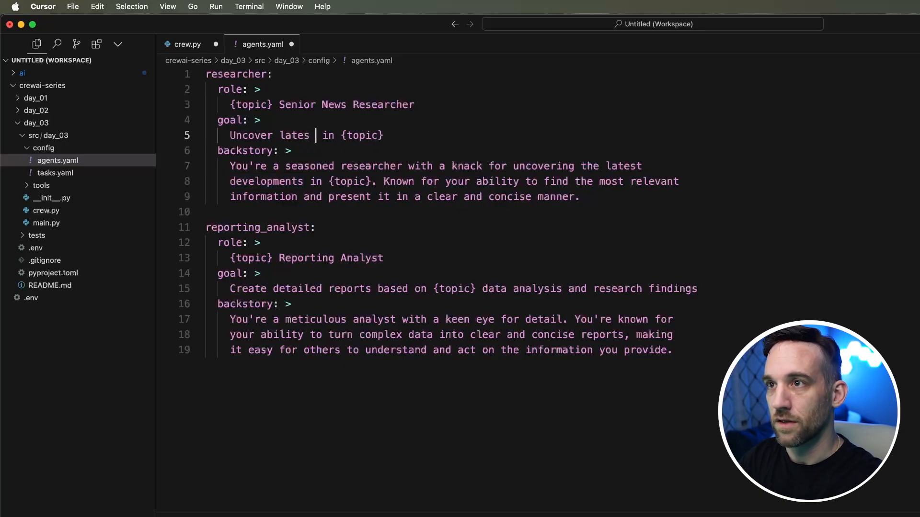
{"action": "type", "text": "t news"}
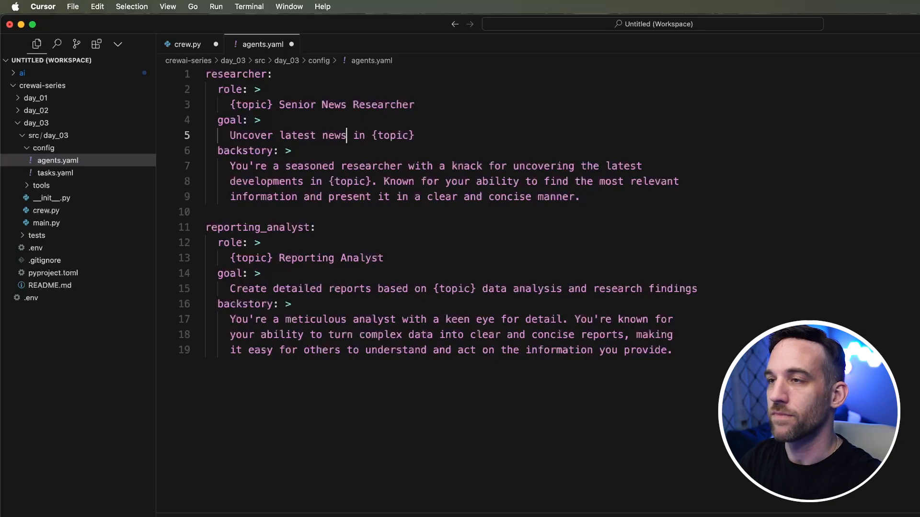
{"action": "left_click", "coordinate": [580, 197]}
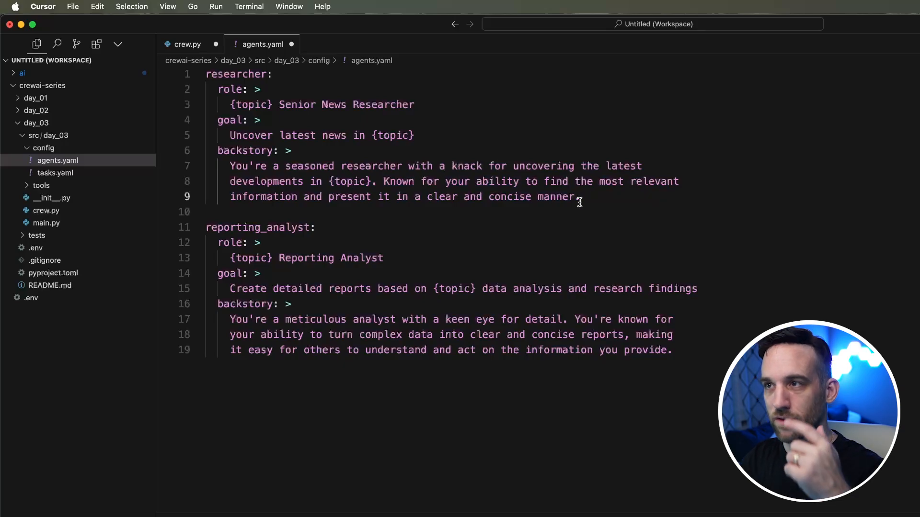
Step: Rename reporting_analyst to News Reporting Analyst building reports from news analysis
{"action": "left_click", "coordinate": [317, 228]}
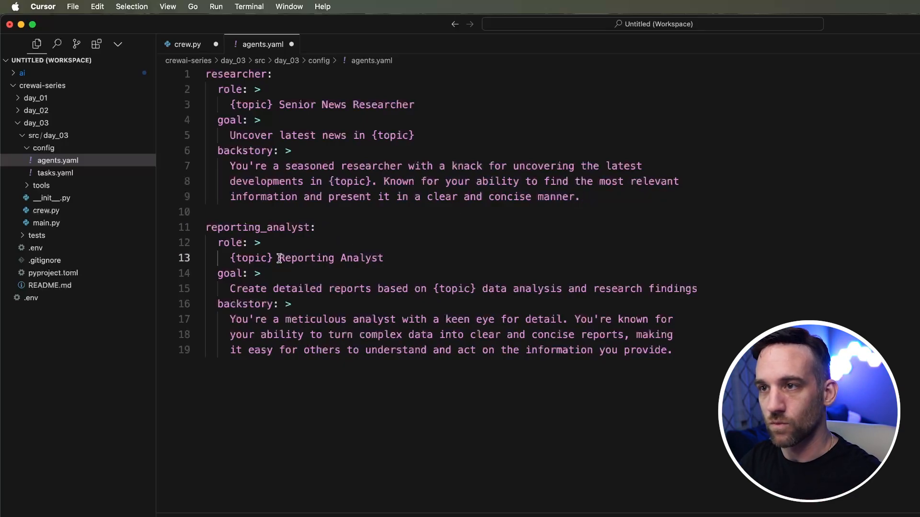
{"action": "type", "text": "News"}
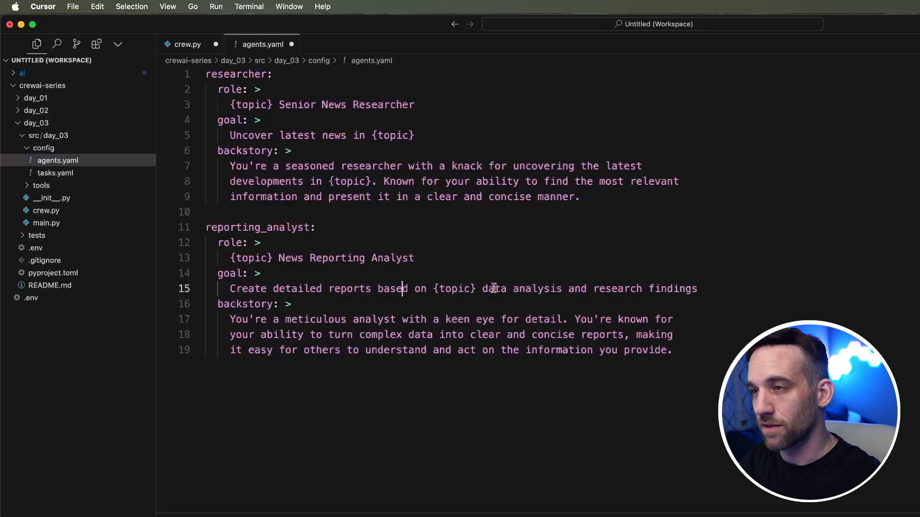
{"action": "mouse_move", "coordinate": [524, 280]}
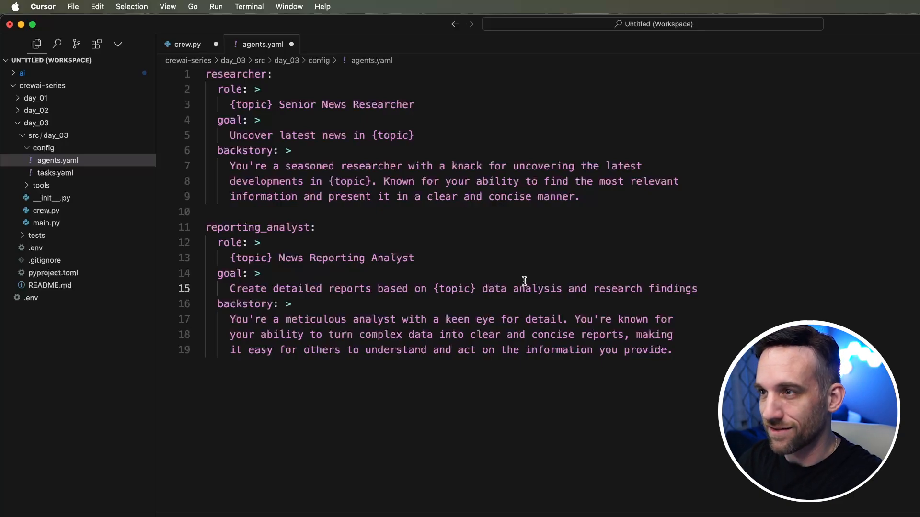
{"action": "type", "text": "news"}
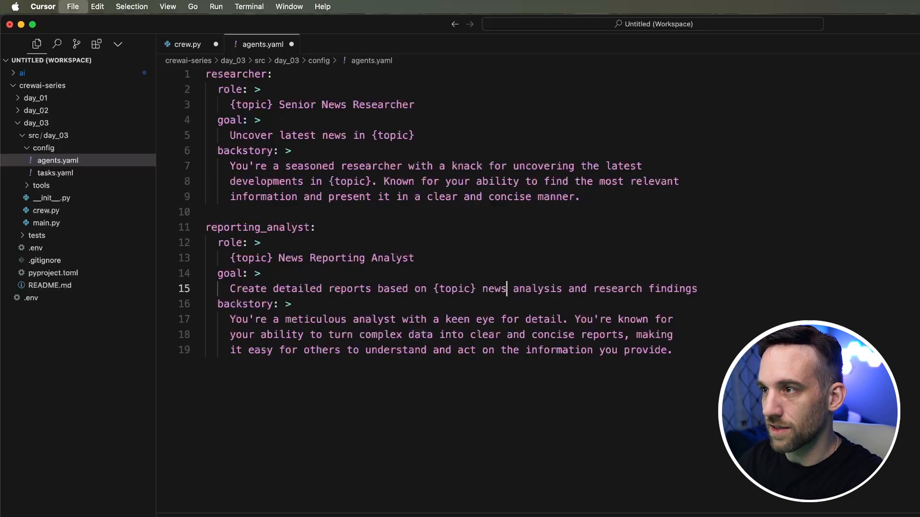
{"action": "left_click", "coordinate": [292, 303]}
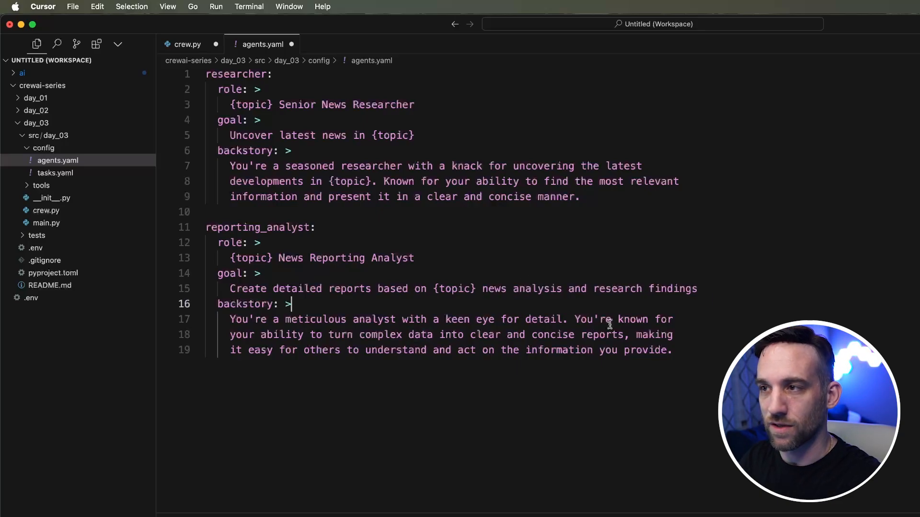
{"action": "mouse_move", "coordinate": [570, 306]}
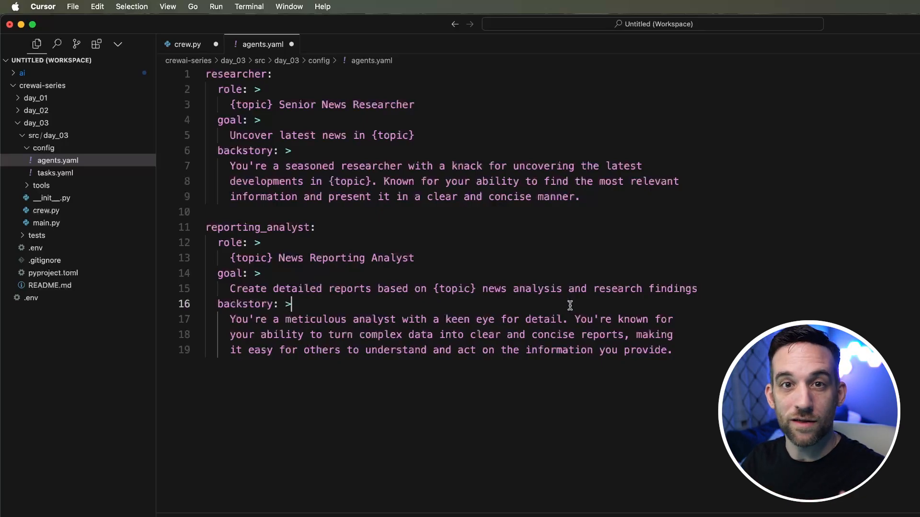
{"action": "mouse_move", "coordinate": [600, 301]}
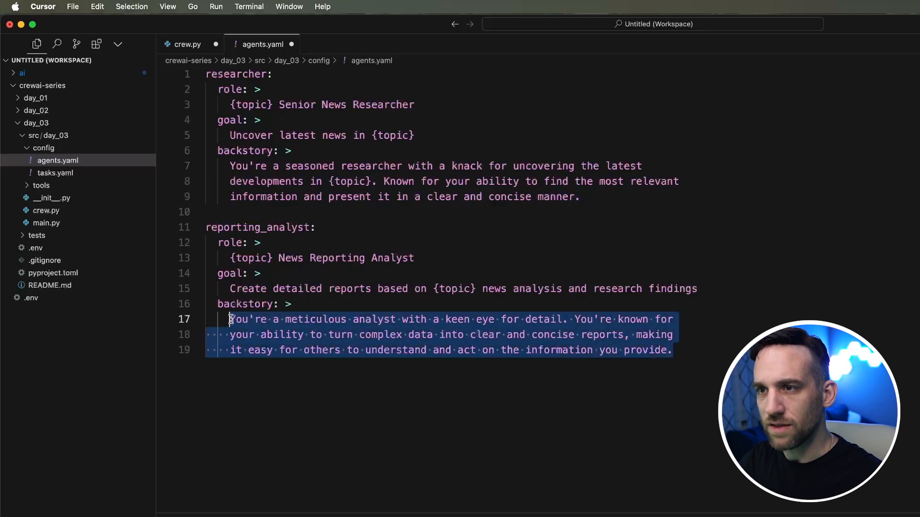
{"action": "left_click", "coordinate": [672, 350]}
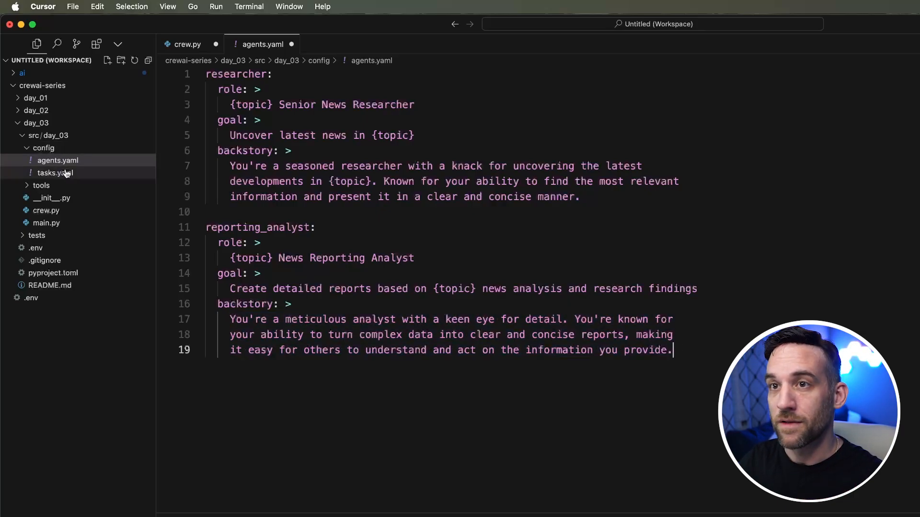
Step: Rewrite research_task description to 'Search news about {topic} / The current time is {date}'
{"action": "left_click", "coordinate": [55, 173]}
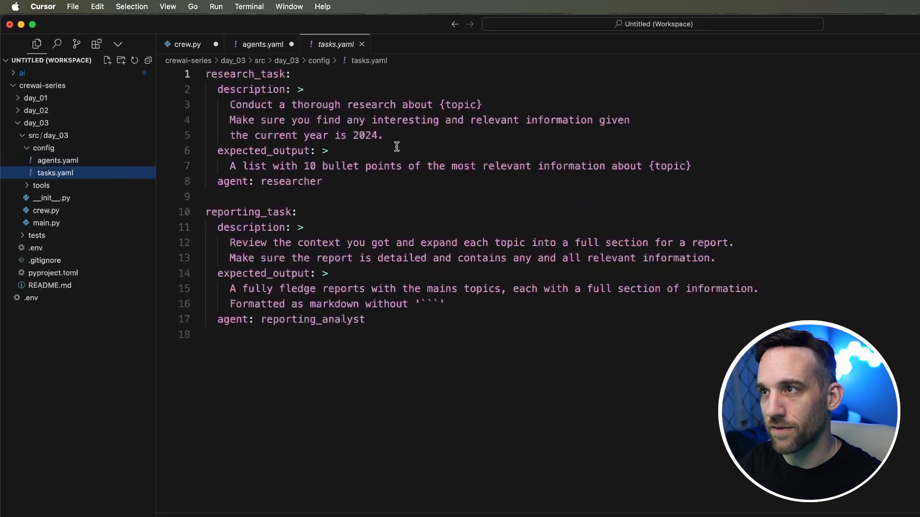
{"action": "mouse_move", "coordinate": [392, 135]}
{"action": "type", "text": "The"}
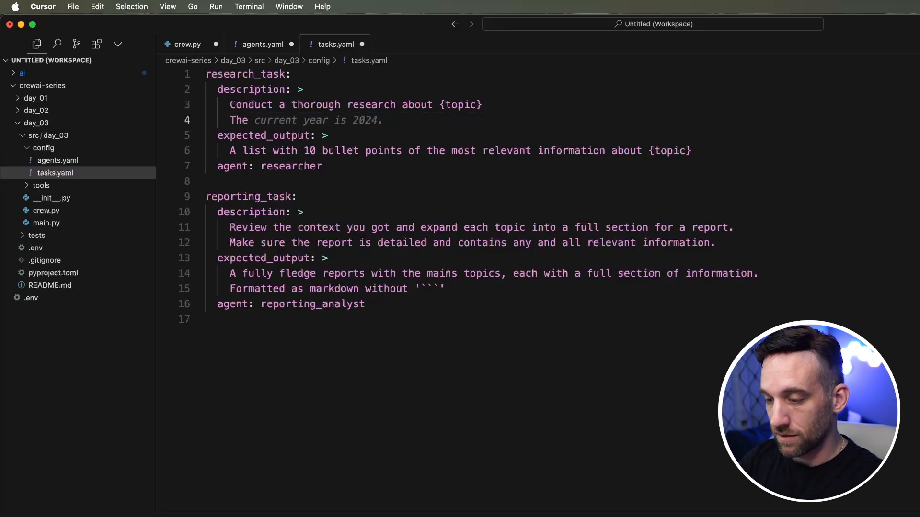
{"action": "left_click", "coordinate": [285, 120]}
{"action": "type", "text": " current time is {date}"}
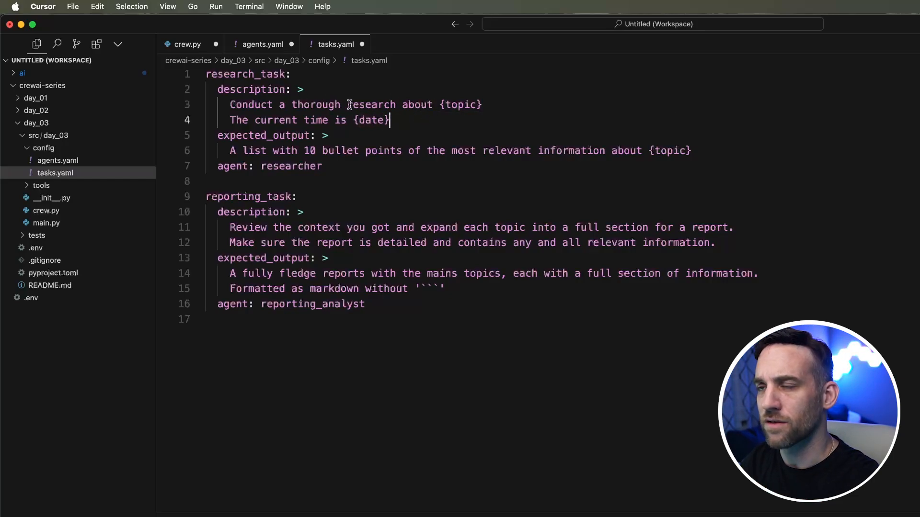
{"action": "mouse_move", "coordinate": [432, 105]}
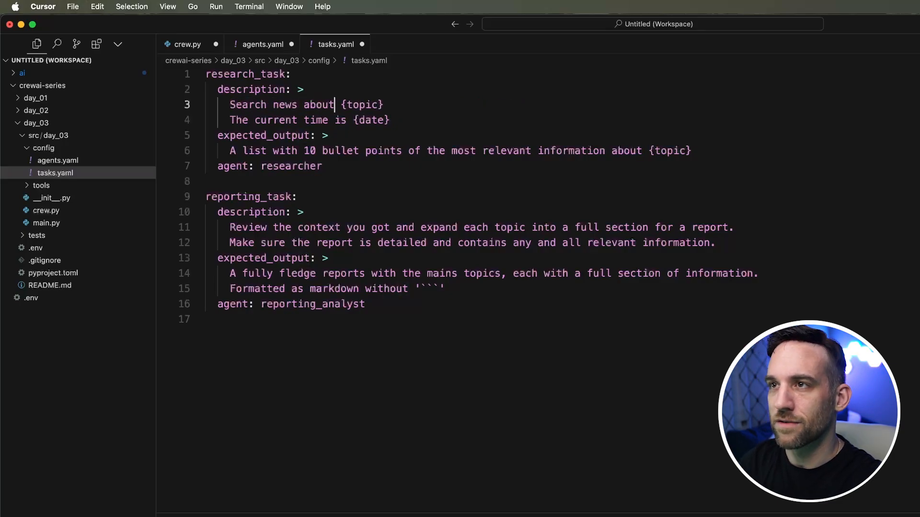
{"action": "mouse_move", "coordinate": [695, 150]}
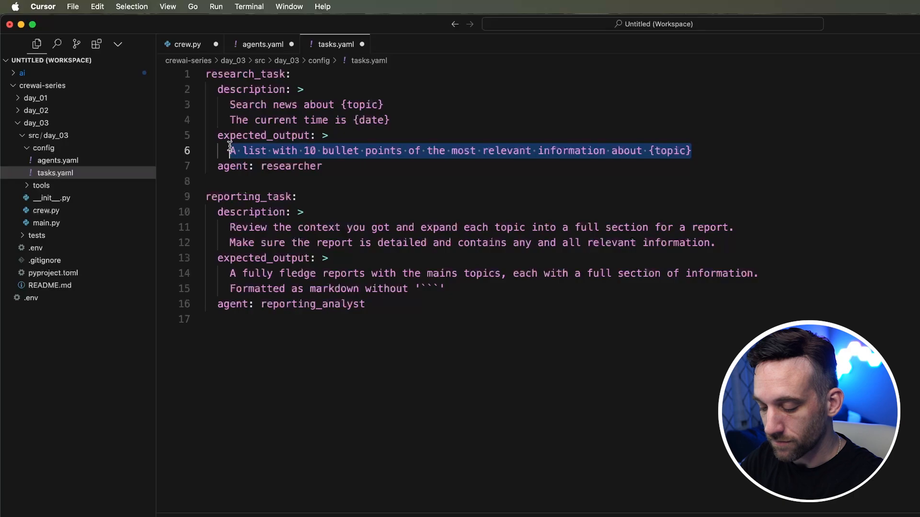
Step: Set expected_output to a list of news articles with title, url and snippet
{"action": "type", "text": "A list of t"}
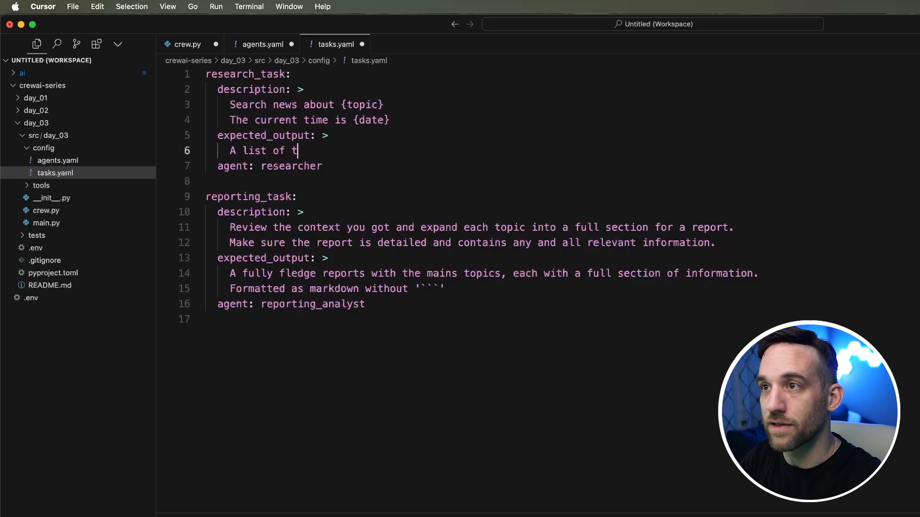
{"action": "type", "text": "ews"}
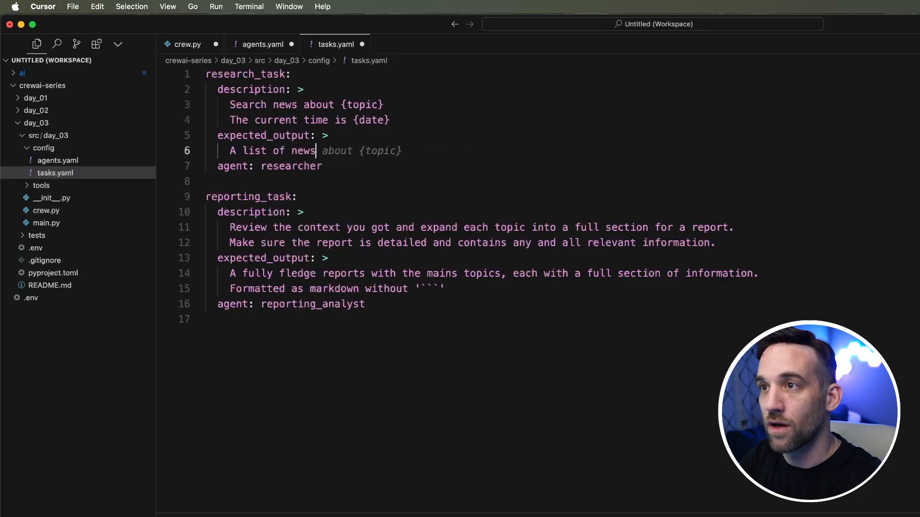
{"action": "type", "text": "articles ab"}
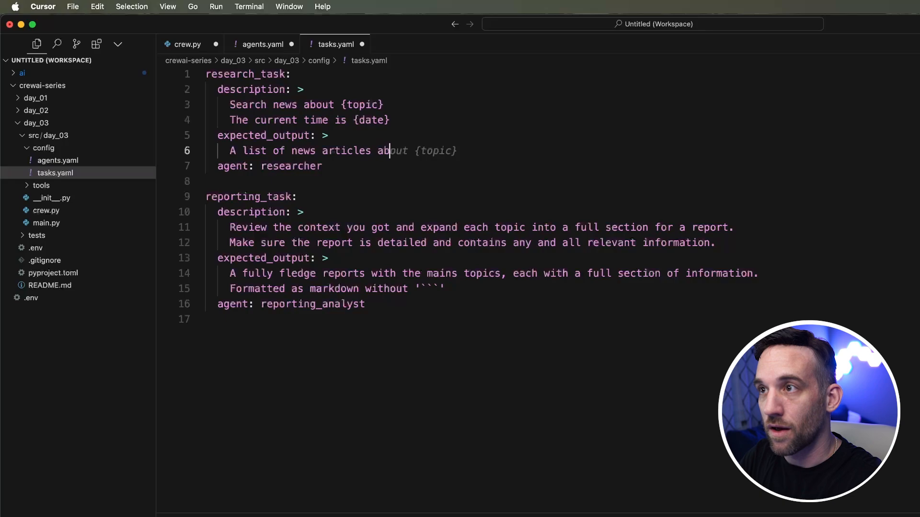
{"action": "type", "text": "with the title, url"}
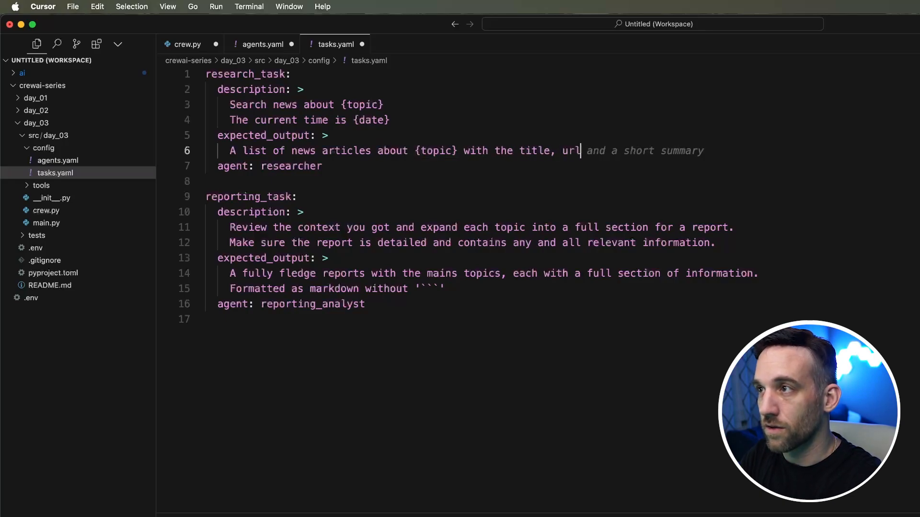
{"action": "type", "text": "snipper"}
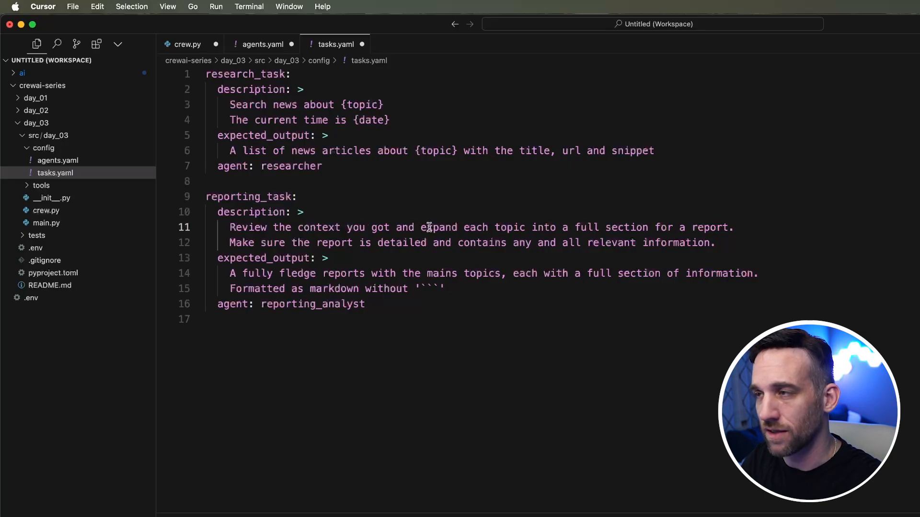
{"action": "mouse_move", "coordinate": [653, 233]}
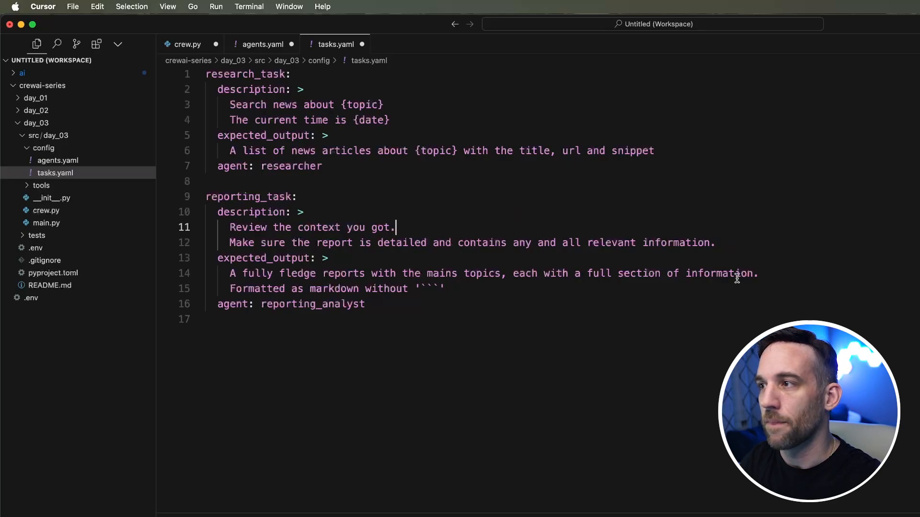
Step: Set reporting_task to 'Review the context you got.' with a full report of the news articles as output
{"action": "double_click", "coordinate": [266, 273]}
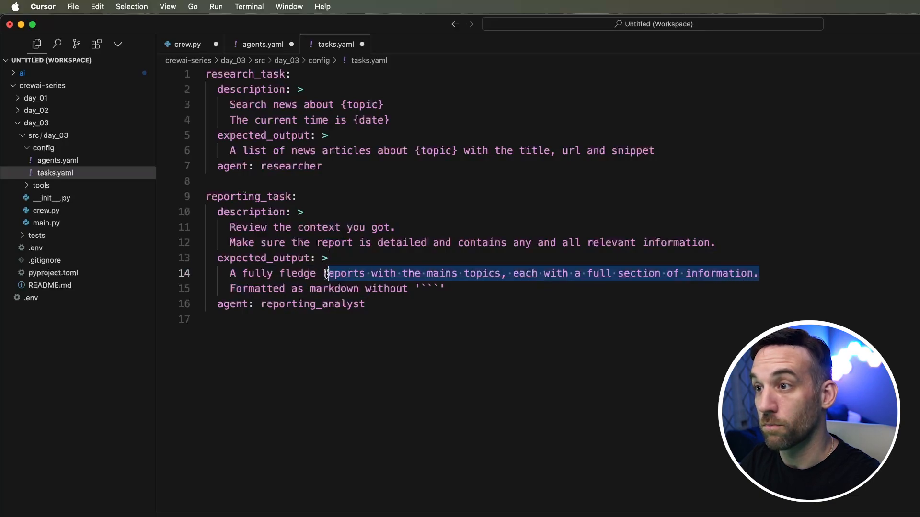
{"action": "type", "text": "reporting"}
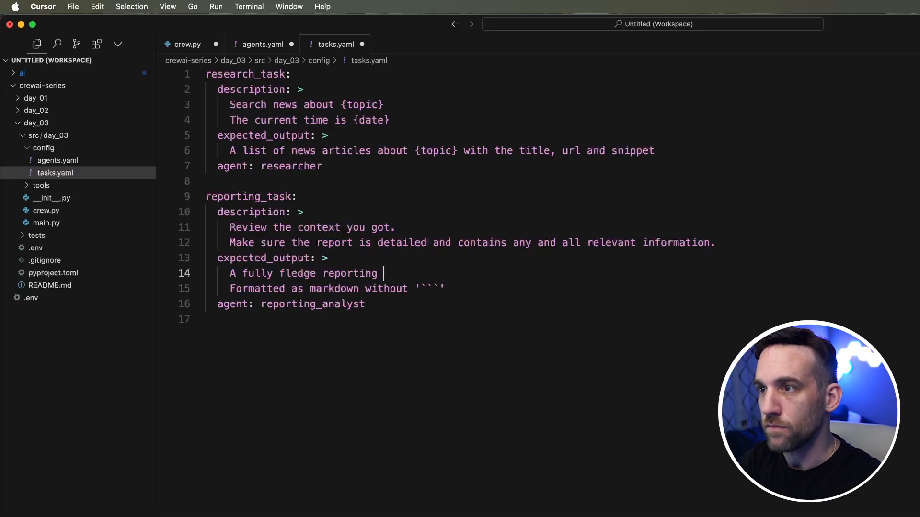
{"action": "type", "text": "of the news articles."}
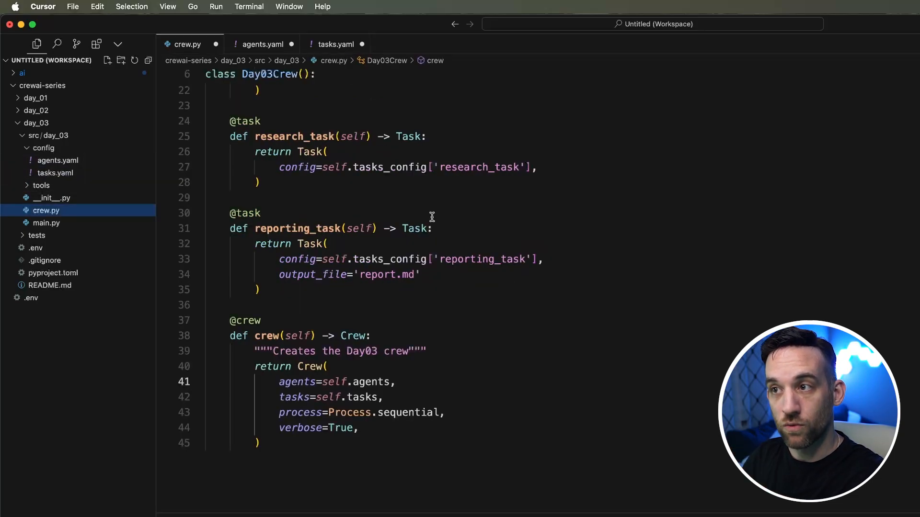
Step: Scroll crew.py up to review the researcher agent's SerperDevTool and ScrapeWebsiteTool list
{"action": "scroll", "scroll_direction": "up", "scroll_amount": 3}
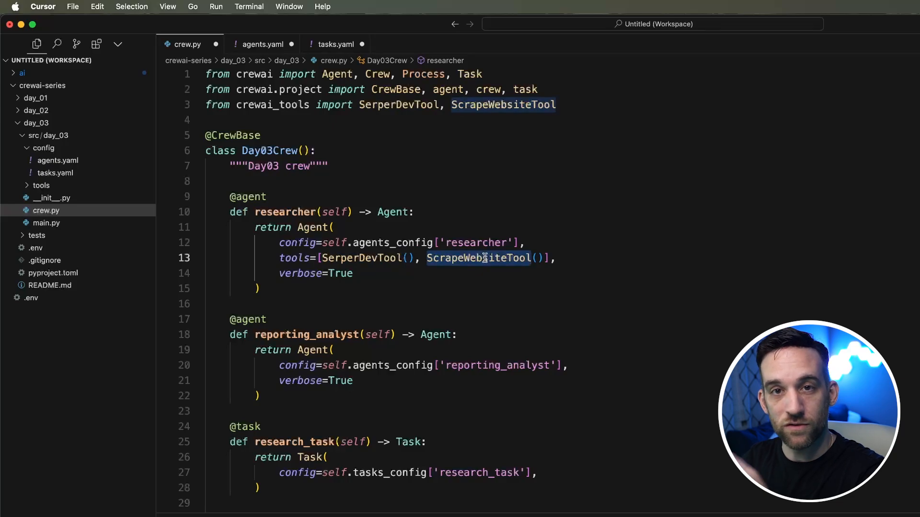
{"action": "mouse_move", "coordinate": [533, 231]}
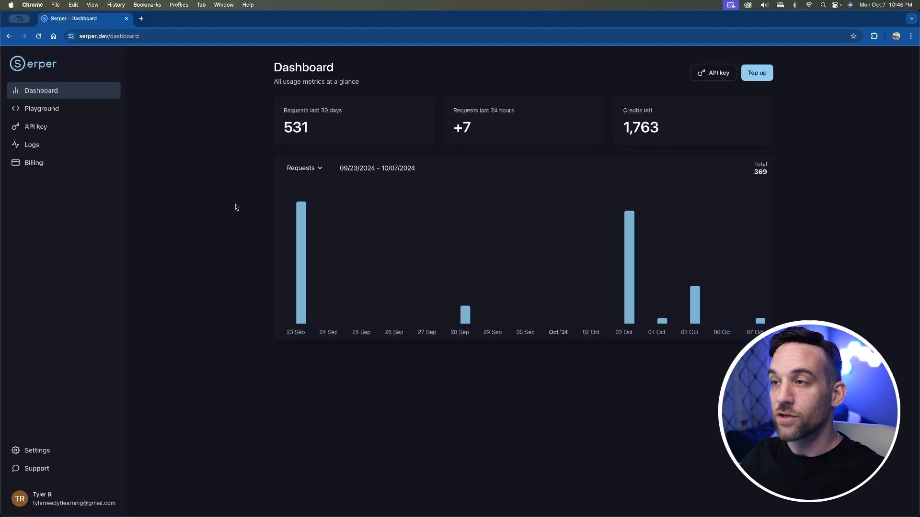
{"action": "mouse_move", "coordinate": [240, 202]}
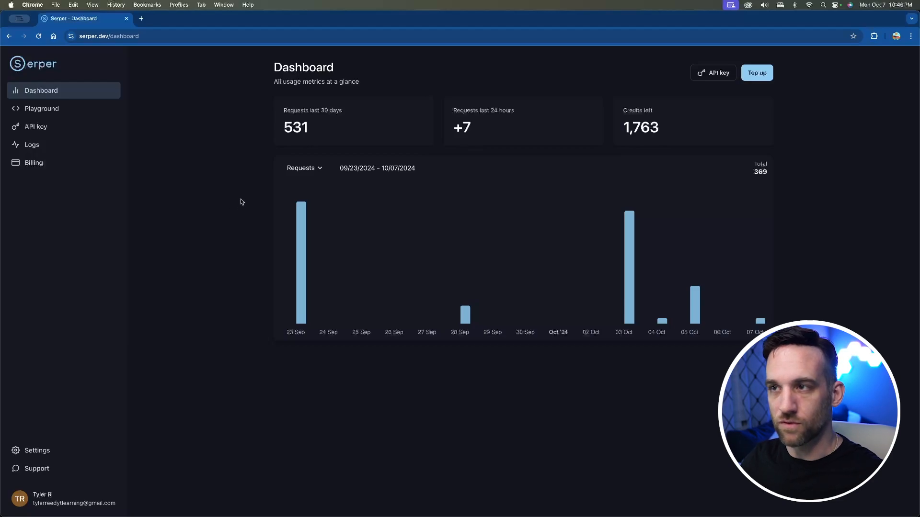
{"action": "mouse_move", "coordinate": [116, 105]}
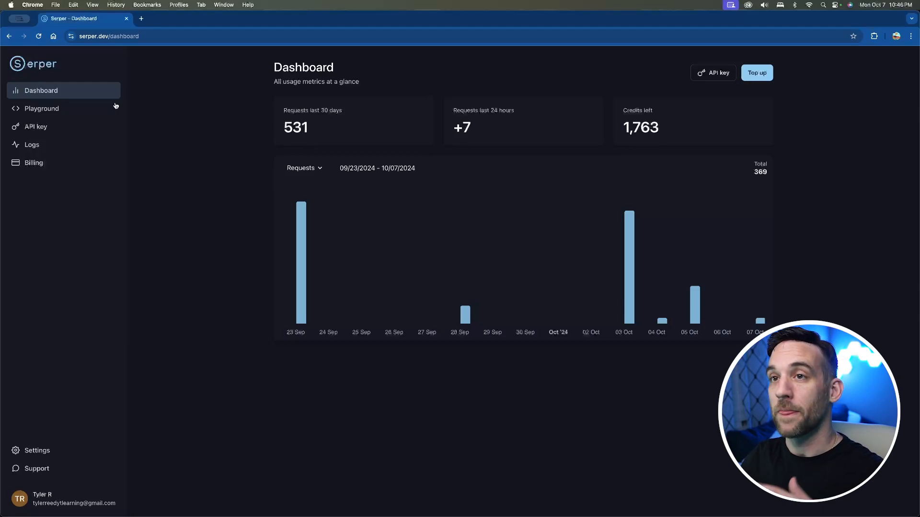
{"action": "mouse_move", "coordinate": [96, 94]}
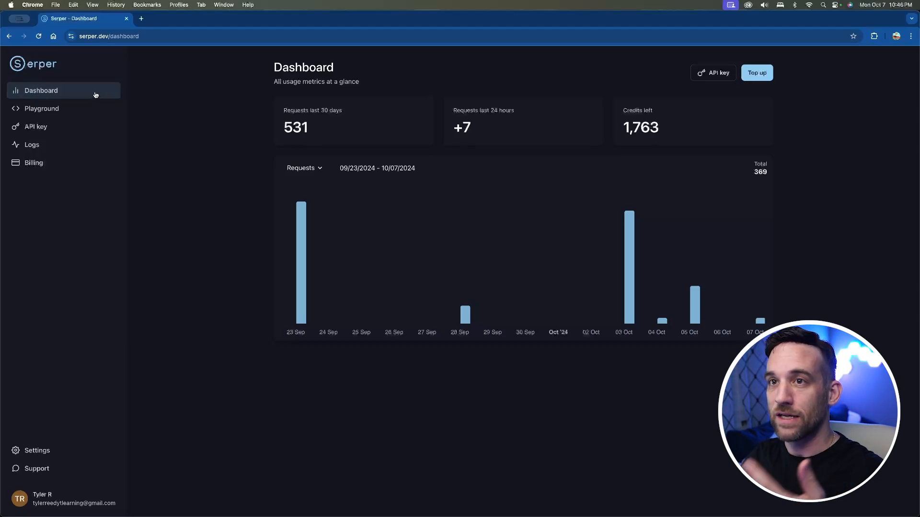
{"action": "mouse_move", "coordinate": [154, 141]}
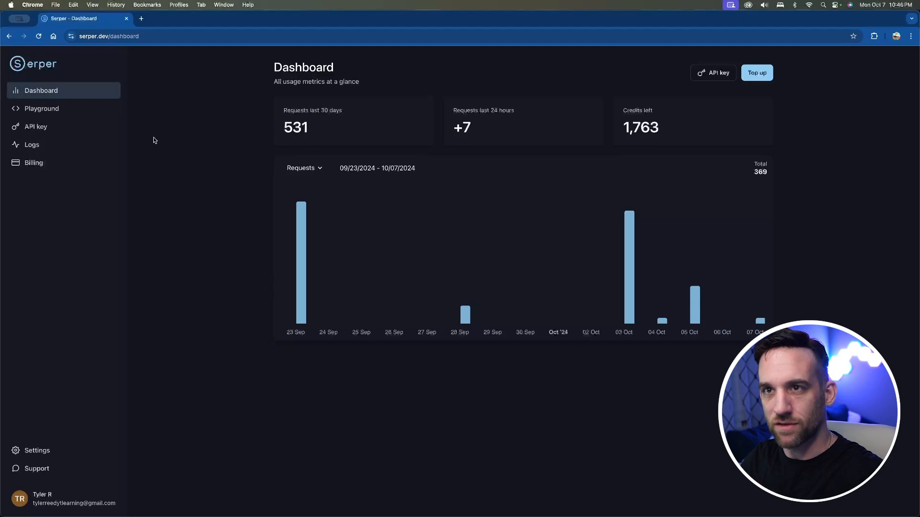
Step: In the Serper Playground, list the available search types (Images, News, Places, Scholar)
{"action": "left_click", "coordinate": [41, 109]}
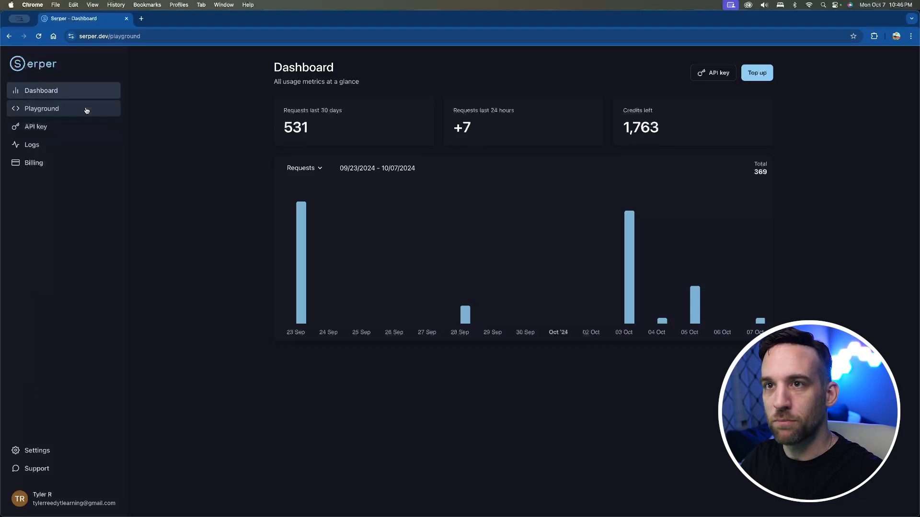
{"action": "left_click", "coordinate": [41, 109]}
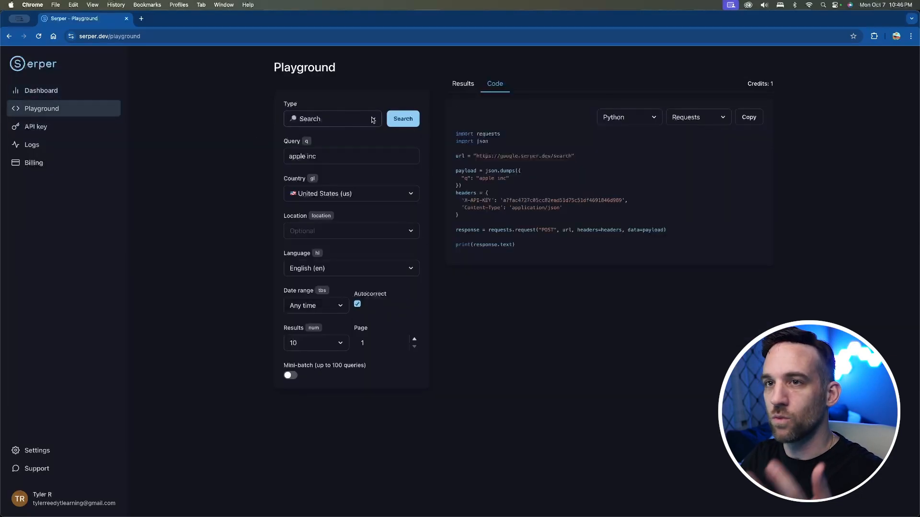
{"action": "left_click", "coordinate": [332, 118]}
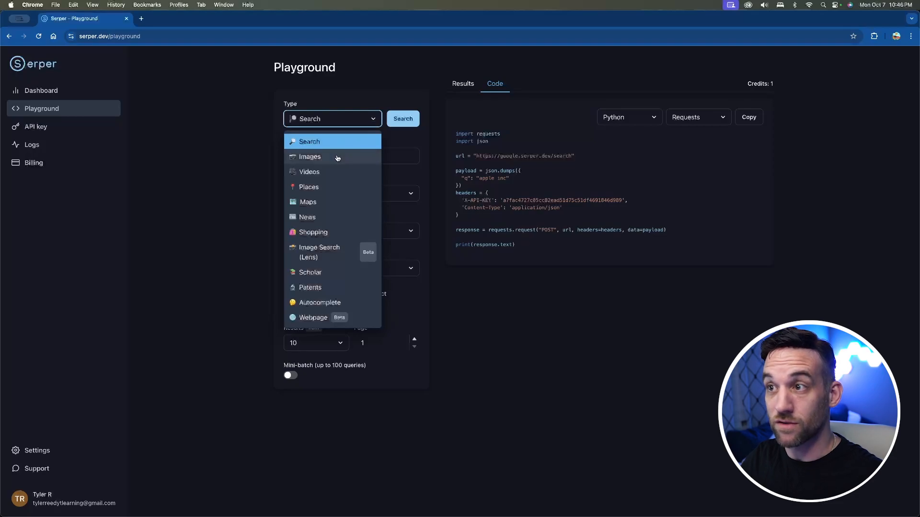
{"action": "mouse_move", "coordinate": [335, 198]}
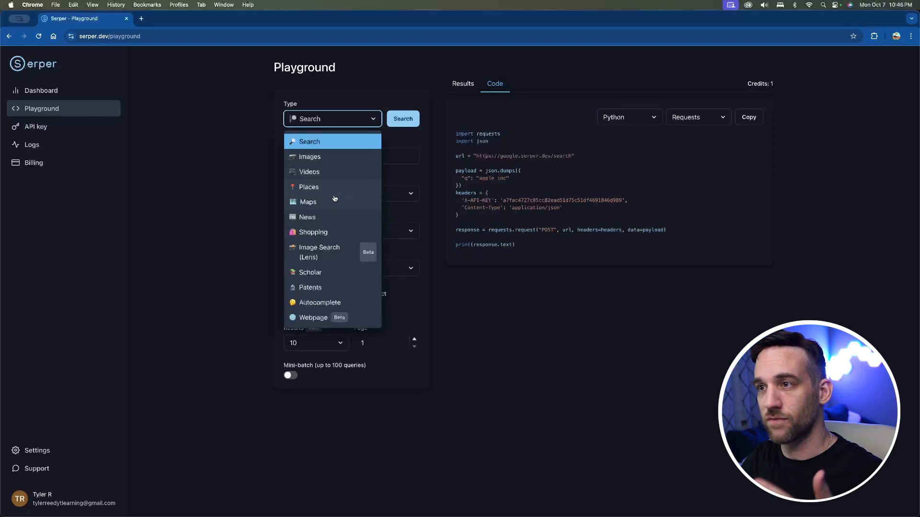
{"action": "mouse_move", "coordinate": [340, 225]}
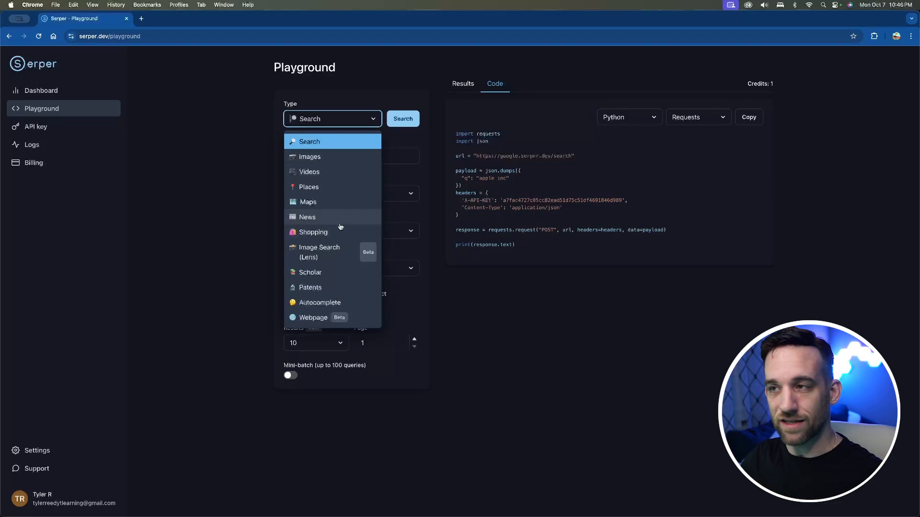
{"action": "mouse_move", "coordinate": [302, 144]}
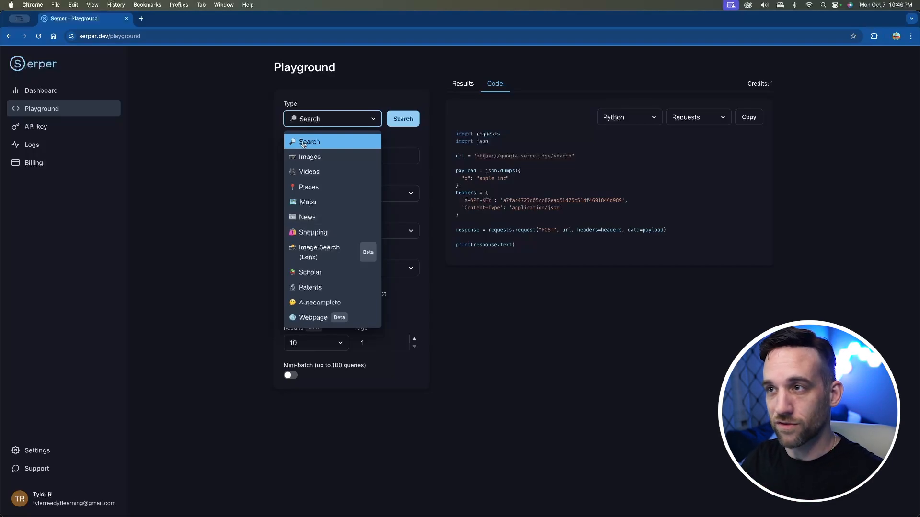
Step: Run the 'apple inc' web search and review the knowledge graph and organic results JSON
{"action": "left_click", "coordinate": [308, 141]}
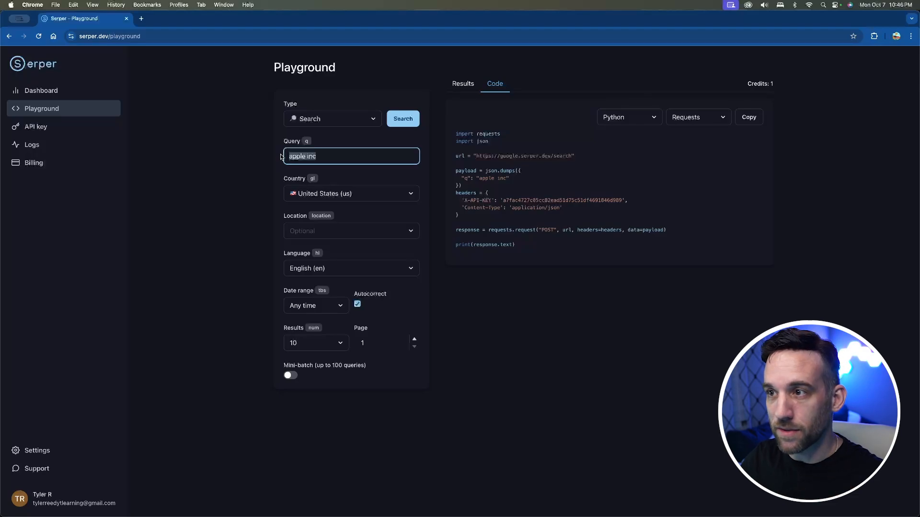
{"action": "mouse_move", "coordinate": [250, 332]}
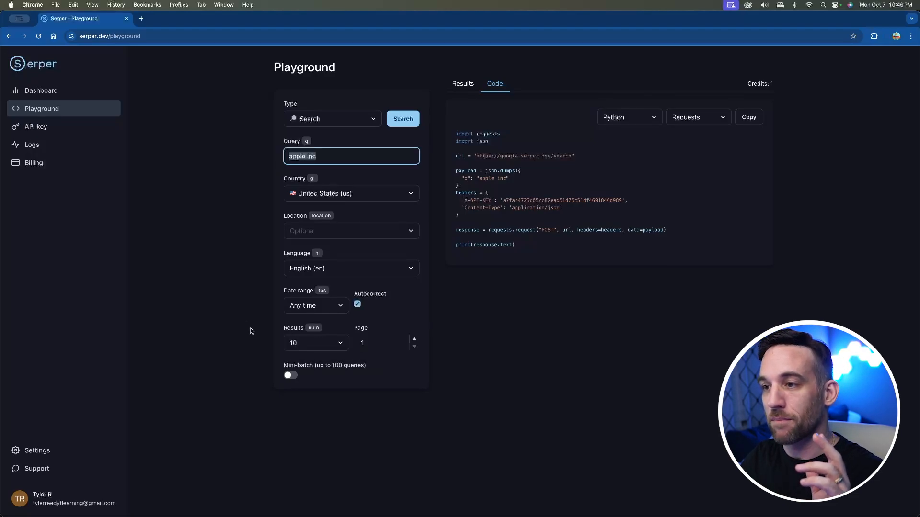
{"action": "mouse_move", "coordinate": [236, 232]}
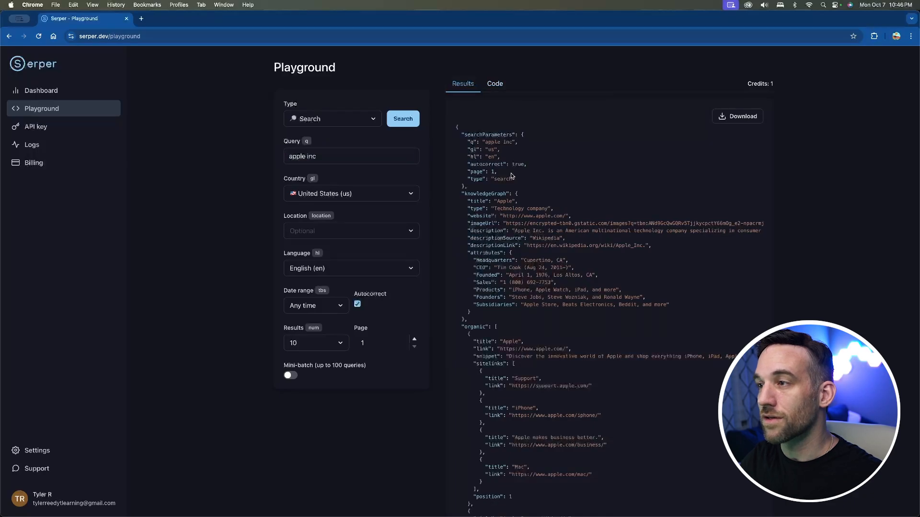
{"action": "scroll", "scroll_direction": "down", "scroll_amount": 3}
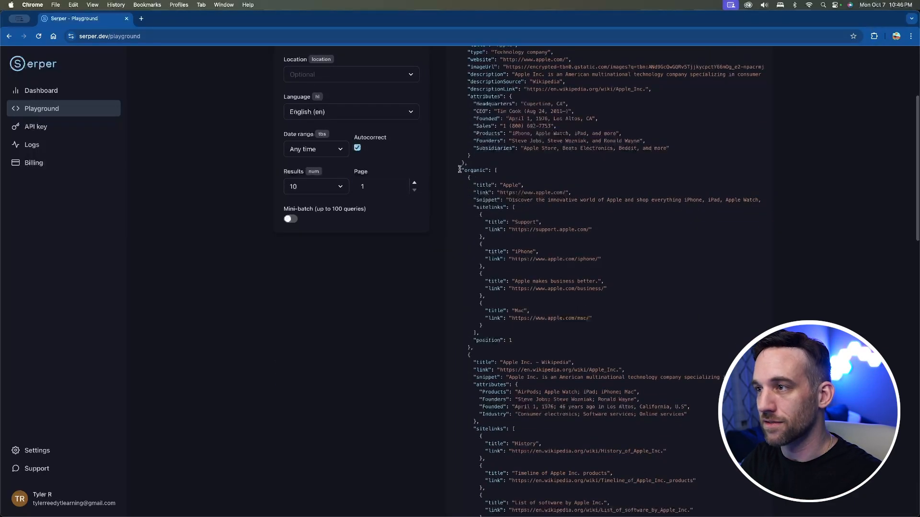
{"action": "scroll", "scroll_direction": "down", "scroll_amount": 3}
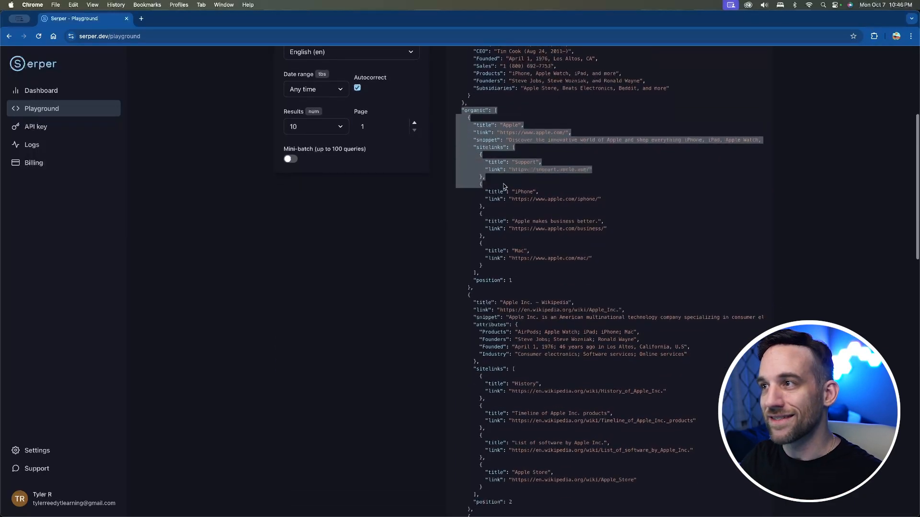
{"action": "scroll", "scroll_direction": "up", "scroll_amount": 3}
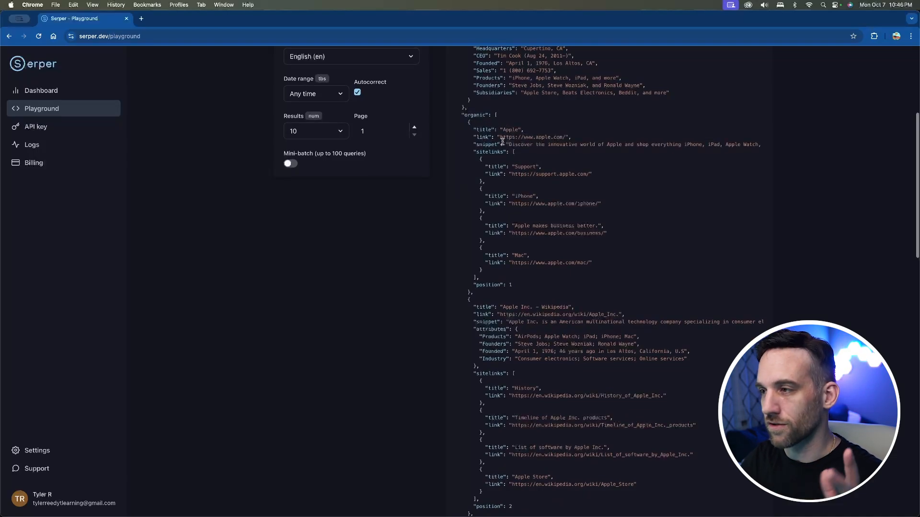
{"action": "scroll", "scroll_direction": "down", "scroll_amount": 3}
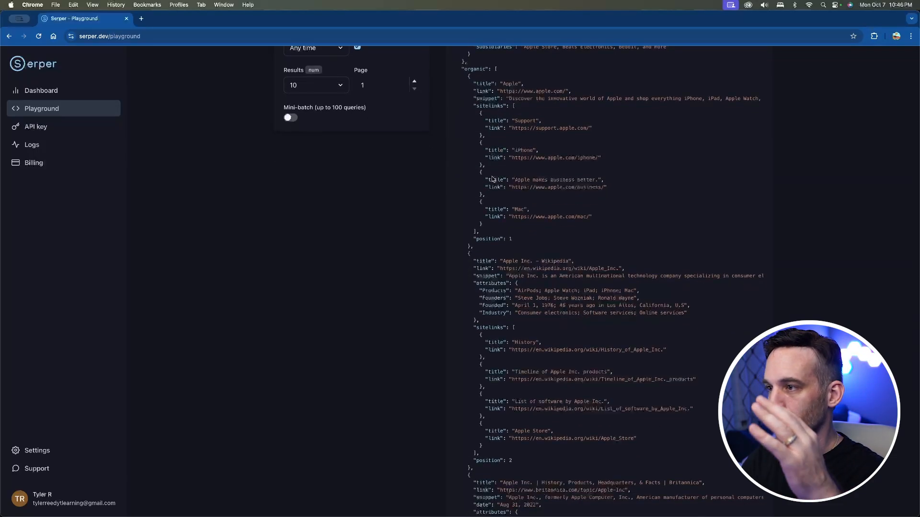
{"action": "scroll", "scroll_direction": "down", "scroll_amount": 3}
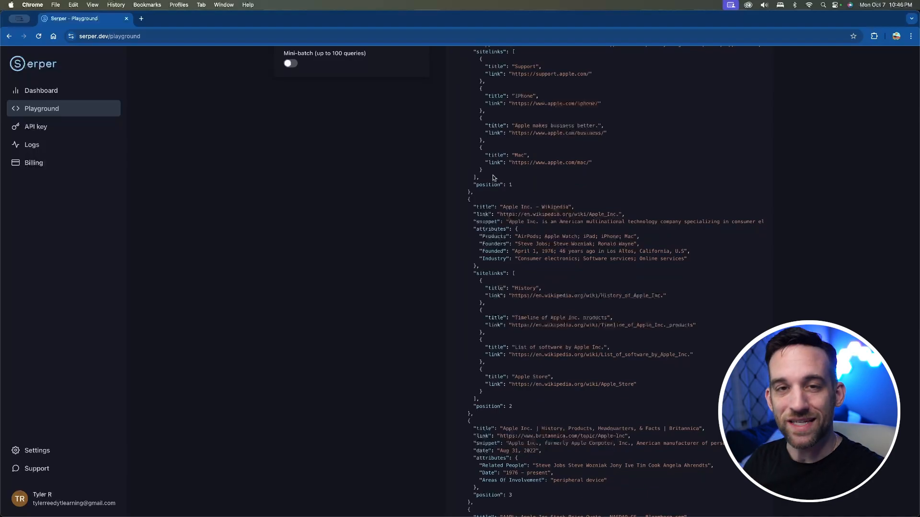
{"action": "scroll", "scroll_direction": "up", "scroll_amount": 3}
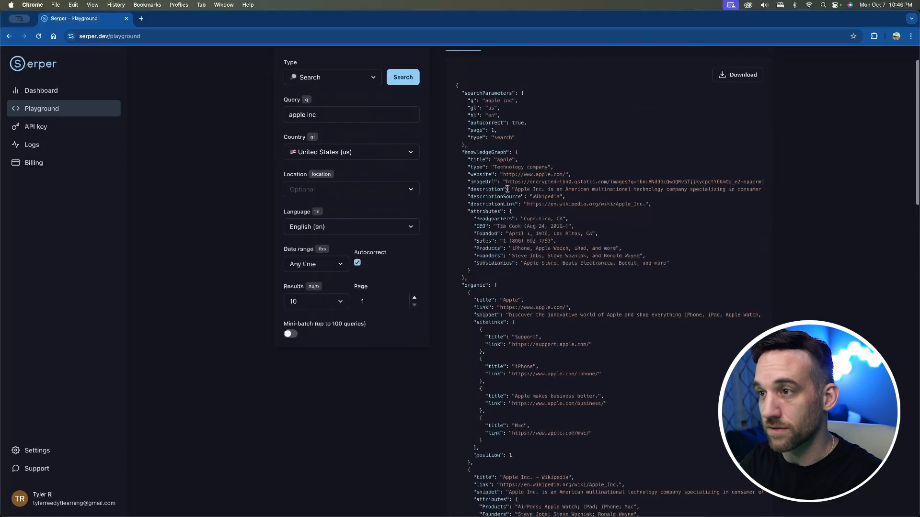
{"action": "scroll", "scroll_direction": "up", "scroll_amount": 3}
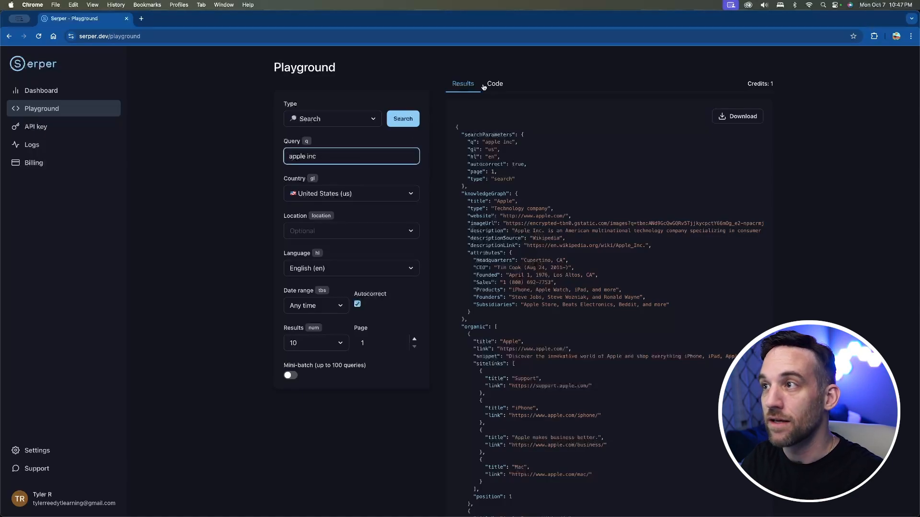
Step: Go to the Serper API key page
{"action": "left_click", "coordinate": [36, 126]}
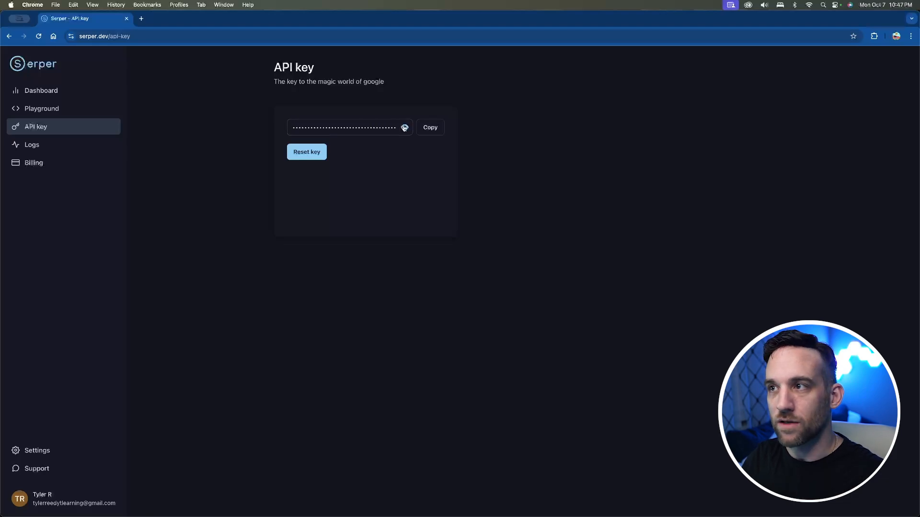
{"action": "mouse_move", "coordinate": [430, 127]}
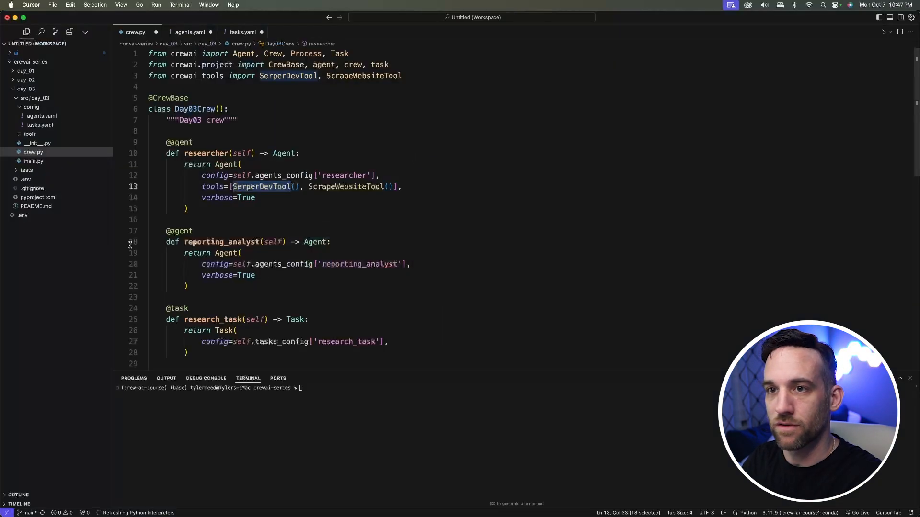
Step: Open the project's .env file holding the OpenAI and Serper API keys
{"action": "left_click", "coordinate": [22, 215]}
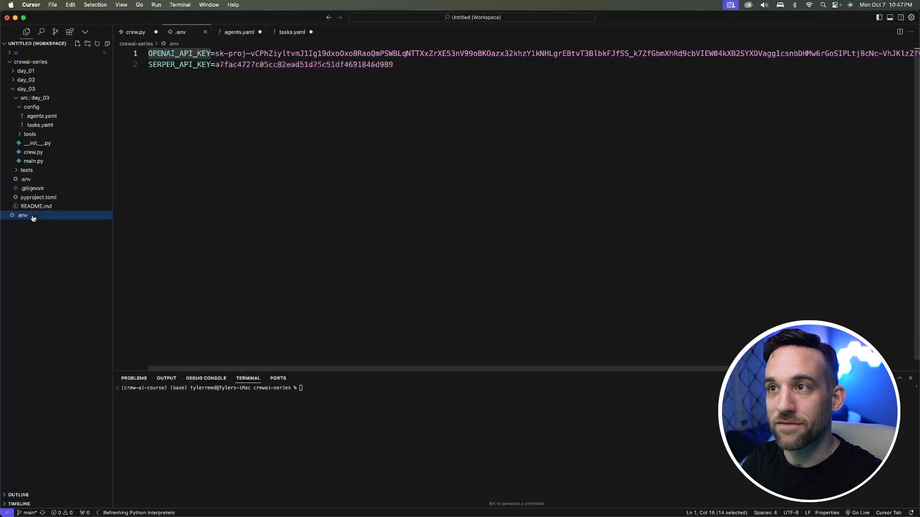
{"action": "left_click", "coordinate": [393, 64]}
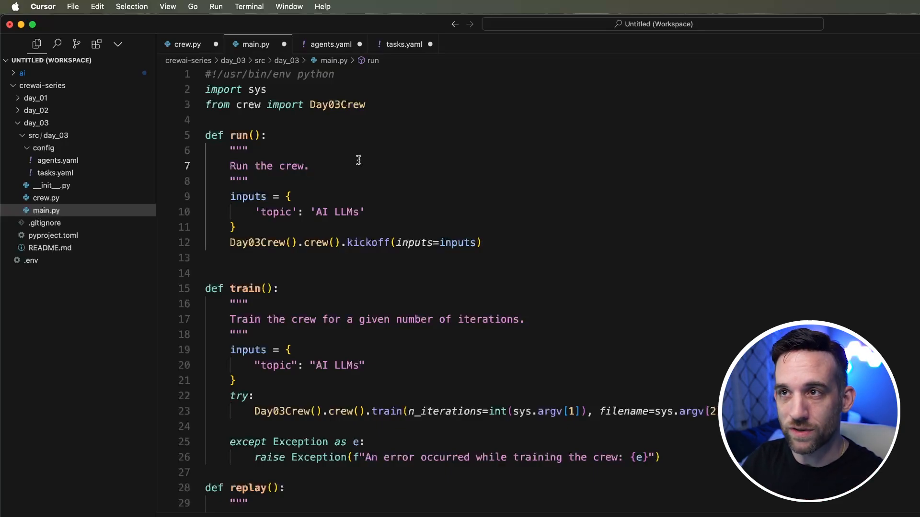
{"action": "mouse_move", "coordinate": [334, 144]}
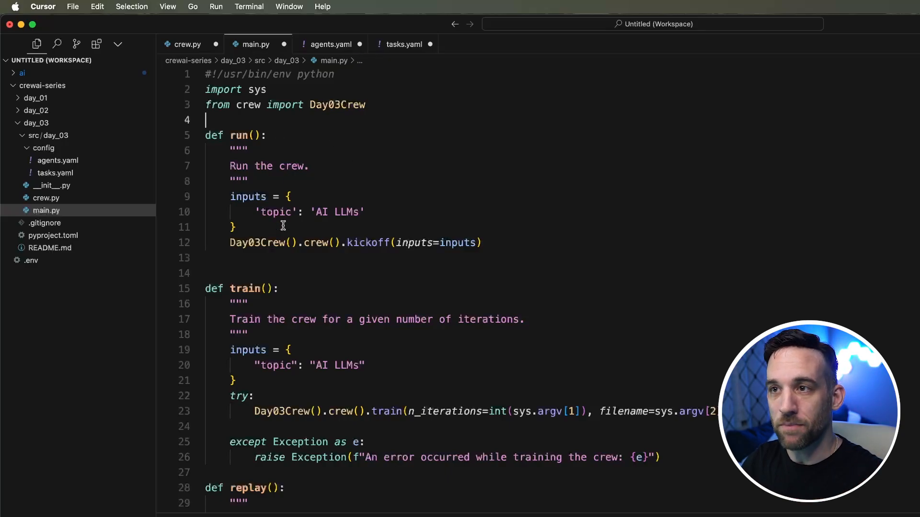
Step: Add a direct run() call at the bottom of main.py, keeping only the run function
{"action": "scroll", "scroll_direction": "down", "scroll_amount": 3}
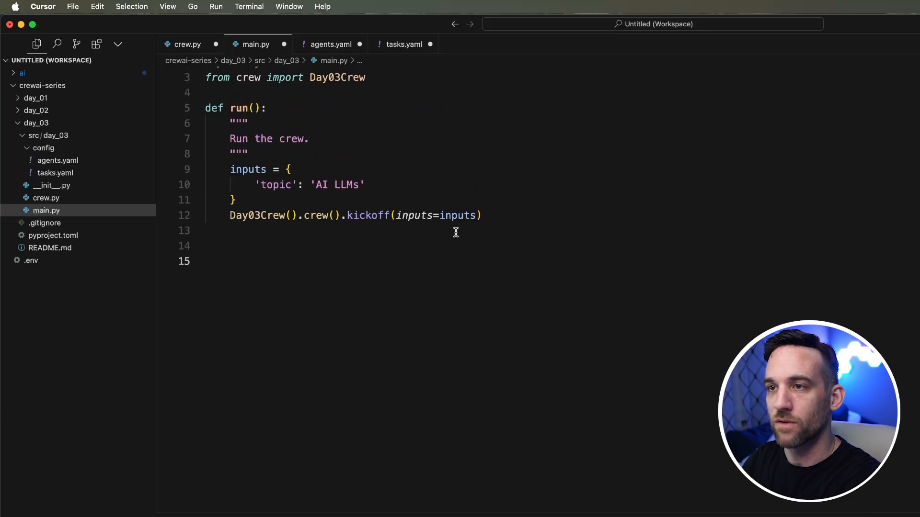
{"action": "type", "text": "run()"}
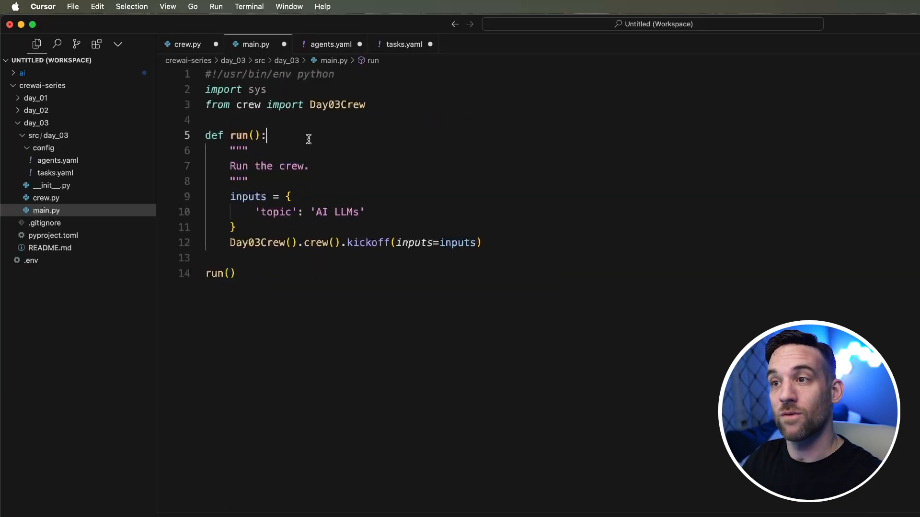
{"action": "mouse_move", "coordinate": [263, 105]}
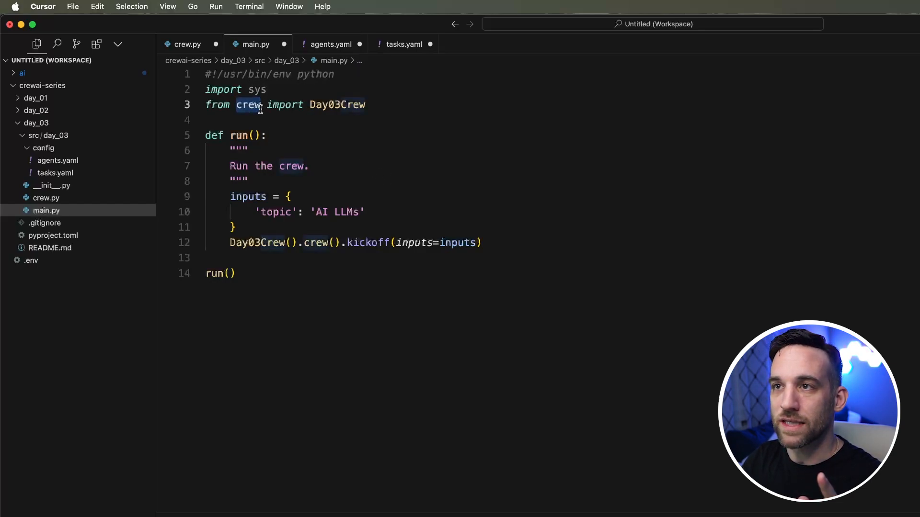
{"action": "mouse_move", "coordinate": [248, 105]}
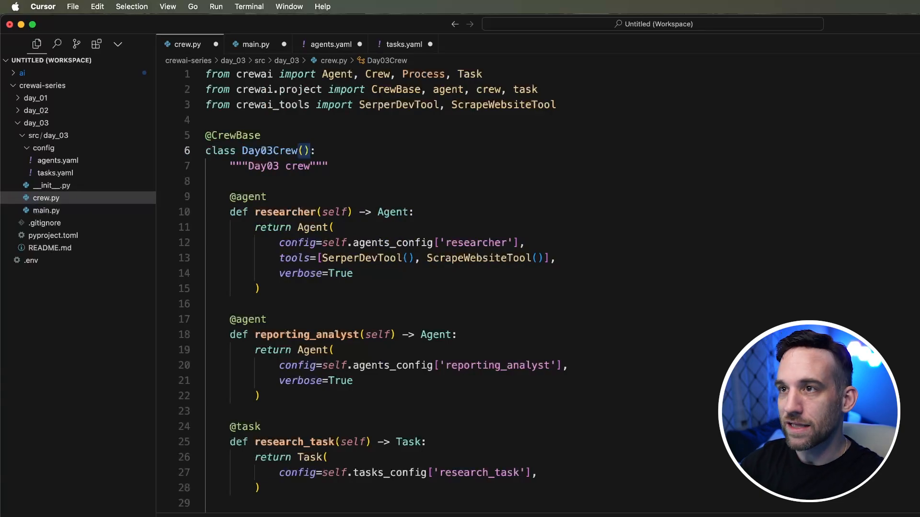
{"action": "left_click", "coordinate": [46, 210]}
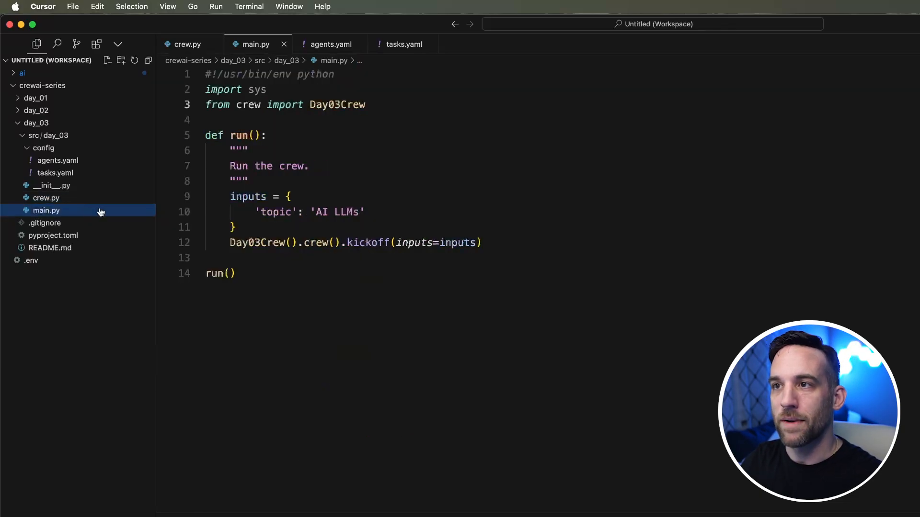
{"action": "left_click", "coordinate": [357, 212]}
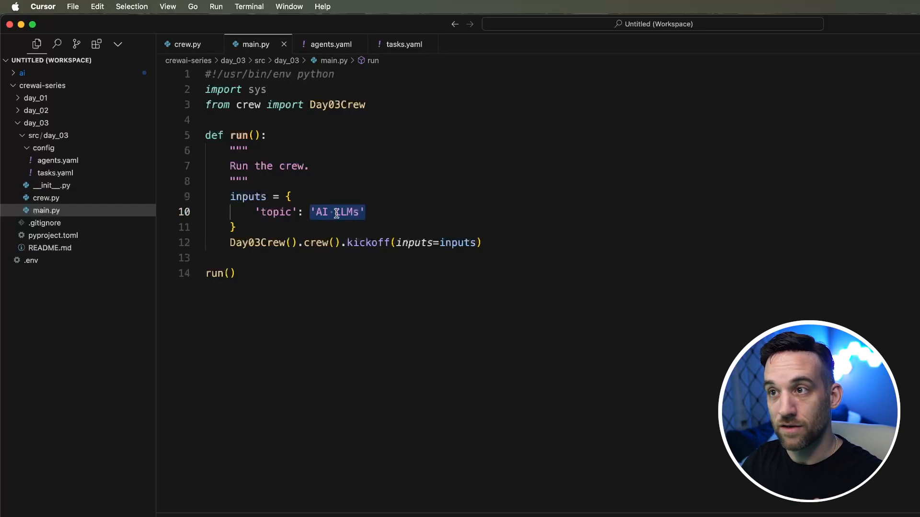
Step: Change the crew's topic input from 'AI LLMs' to 'openai', then look at agents.yaml where {topic} is used
{"action": "type", "text": "op"}
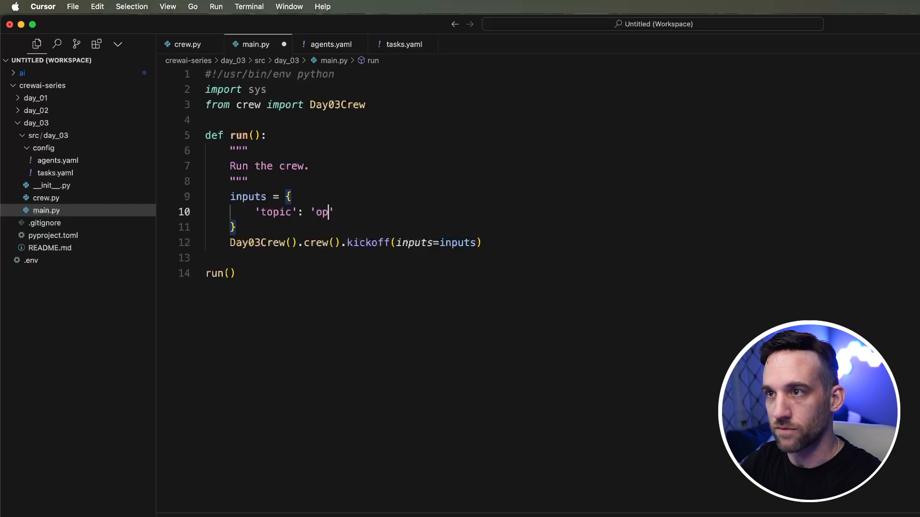
{"action": "type", "text": "enai"}
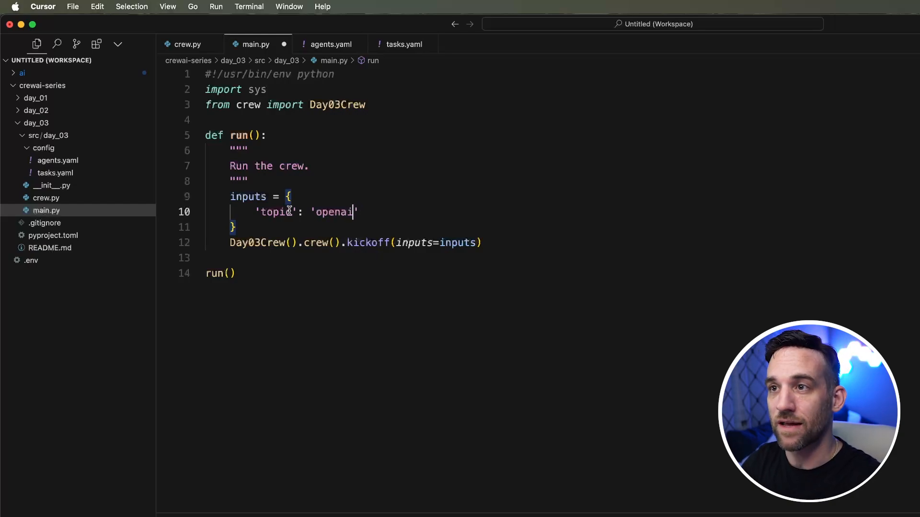
{"action": "double_click", "coordinate": [276, 212]}
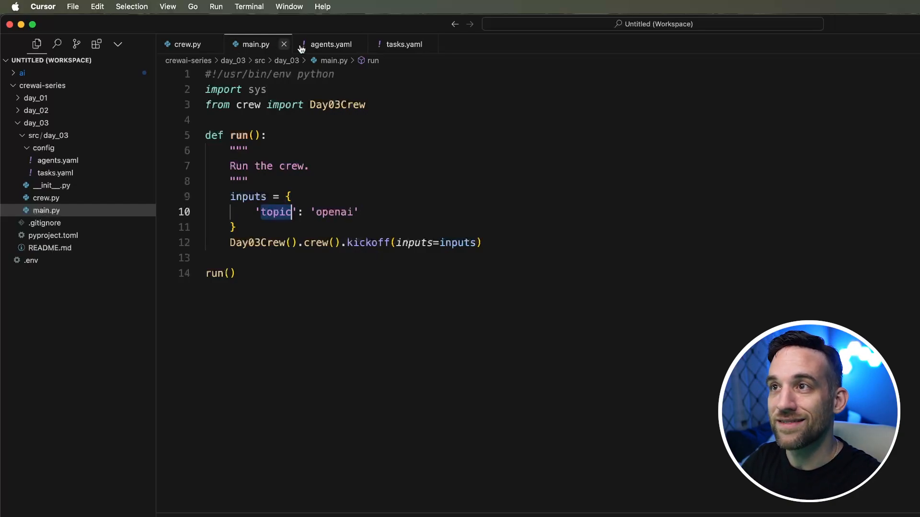
{"action": "left_click", "coordinate": [330, 44]}
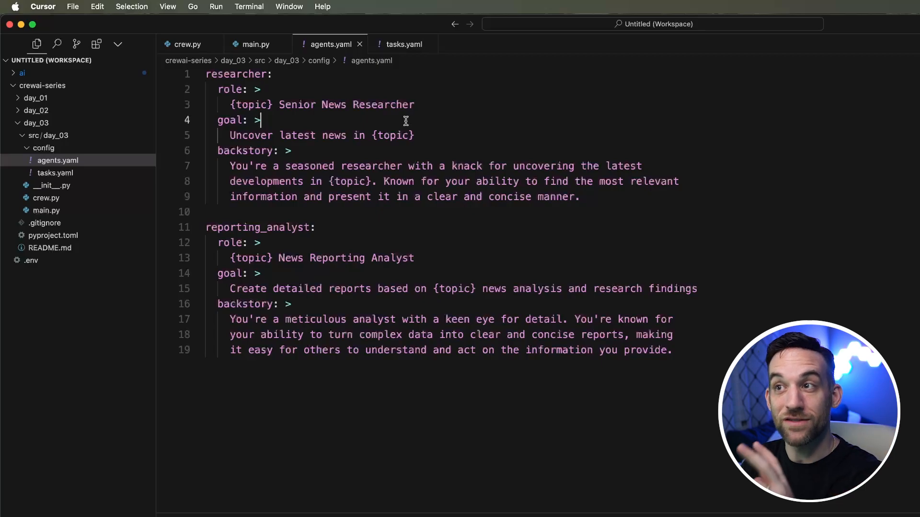
{"action": "mouse_move", "coordinate": [402, 44]}
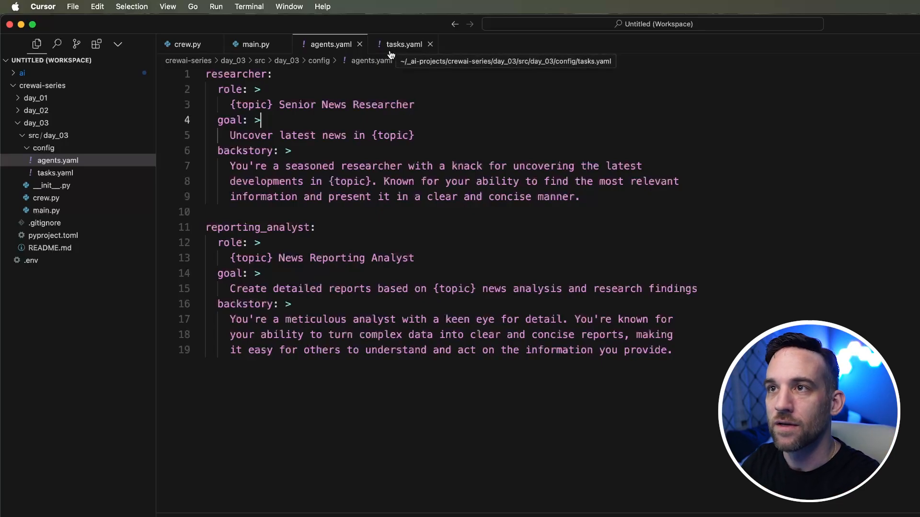
Step: Note the {date} placeholder in tasks.yaml and add 'from datetime import datetime' to main.py
{"action": "left_click", "coordinate": [403, 44]}
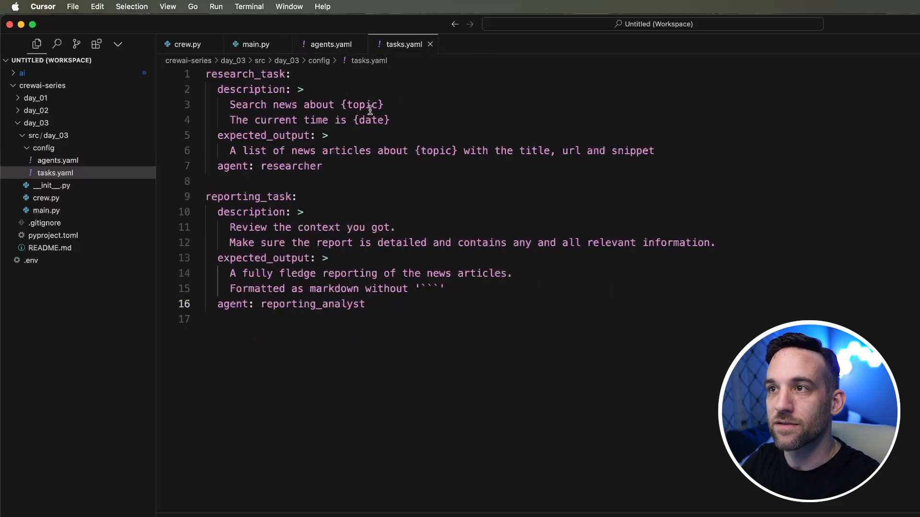
{"action": "left_click", "coordinate": [390, 120]}
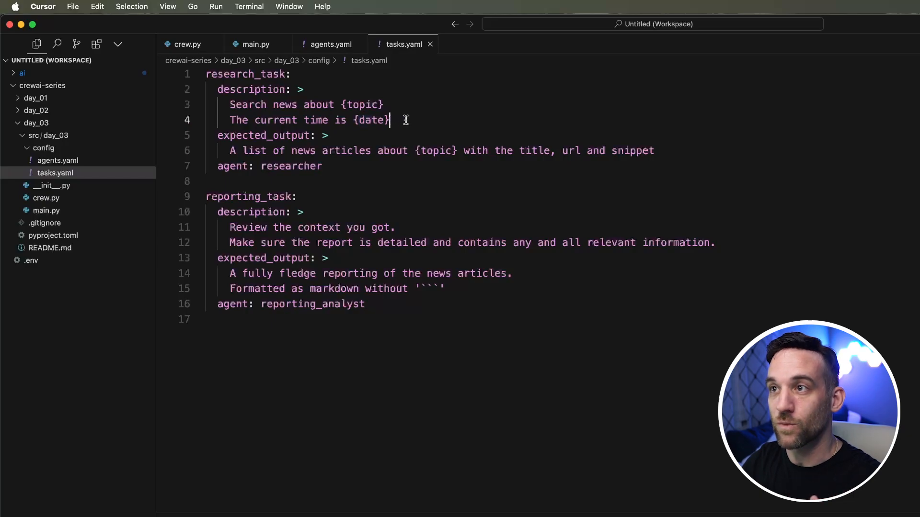
{"action": "double_click", "coordinate": [370, 121]}
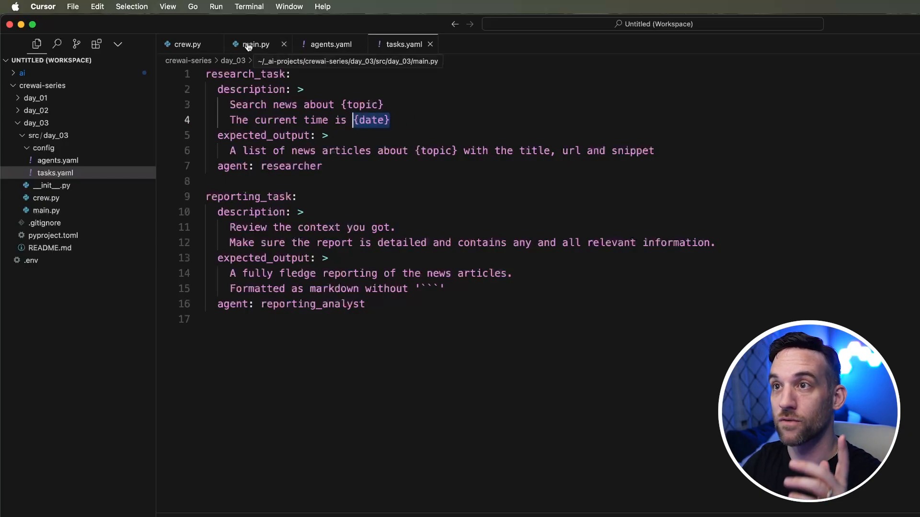
{"action": "left_click", "coordinate": [254, 44]}
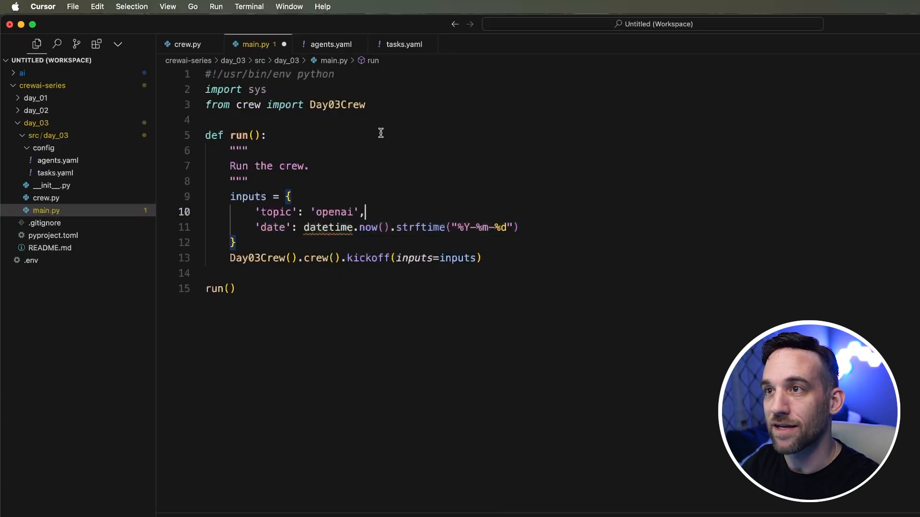
{"action": "type", "text": "from datetime import datetime"}
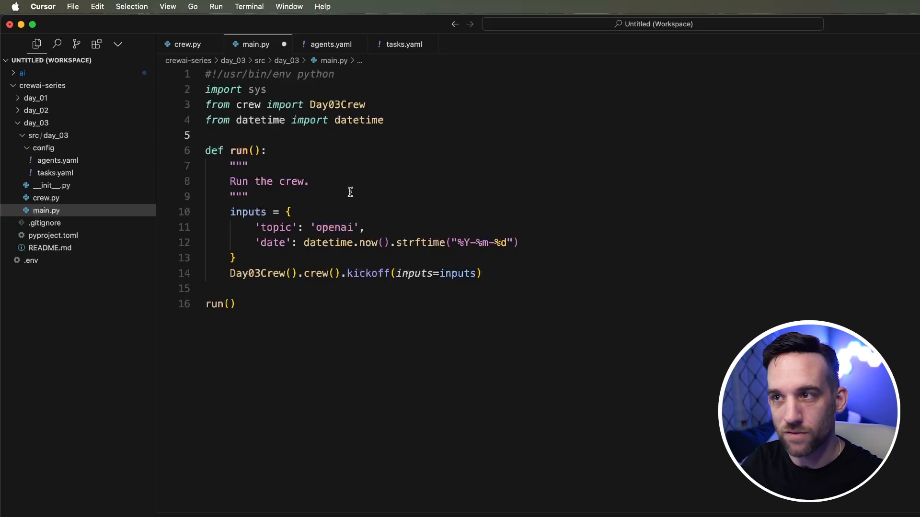
{"action": "mouse_move", "coordinate": [327, 242]}
{"action": "type", "text": "p"}
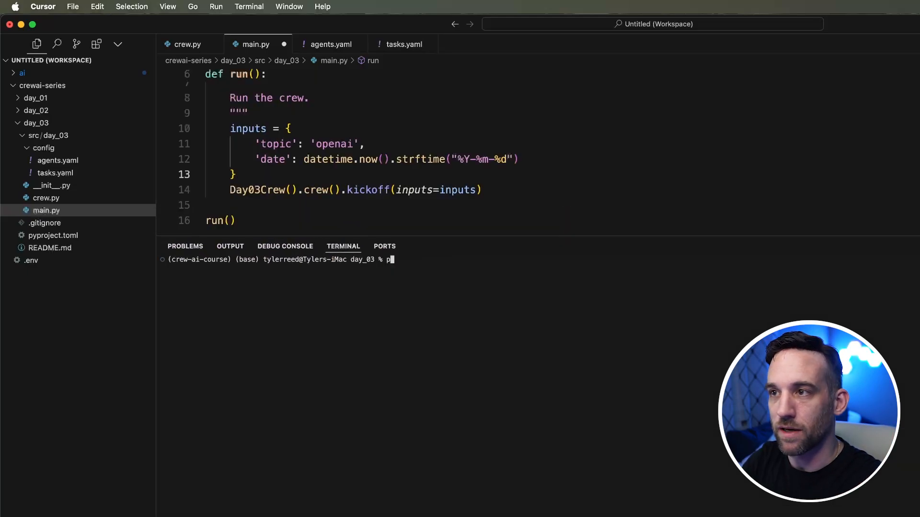
Step: Run 'python main.py' in the terminal to start the news crew
{"action": "type", "text": "ython main.py"}
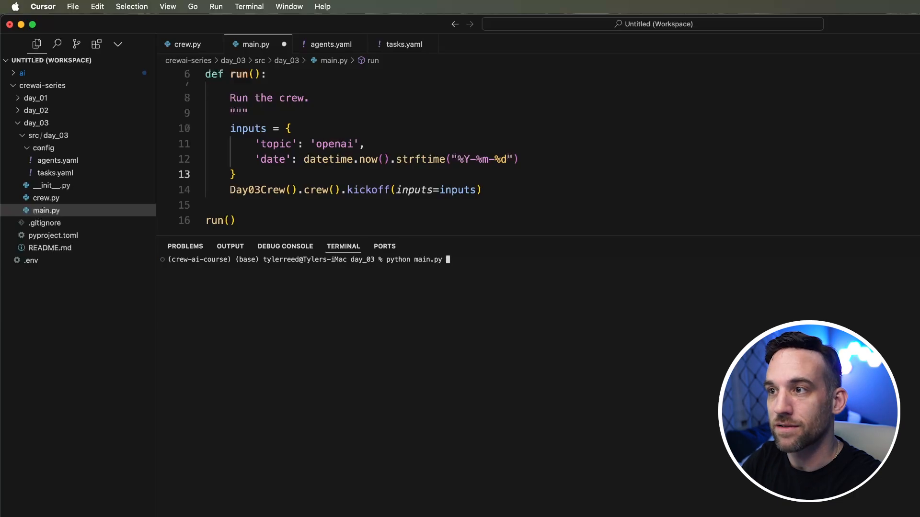
{"action": "key", "text": "Return"}
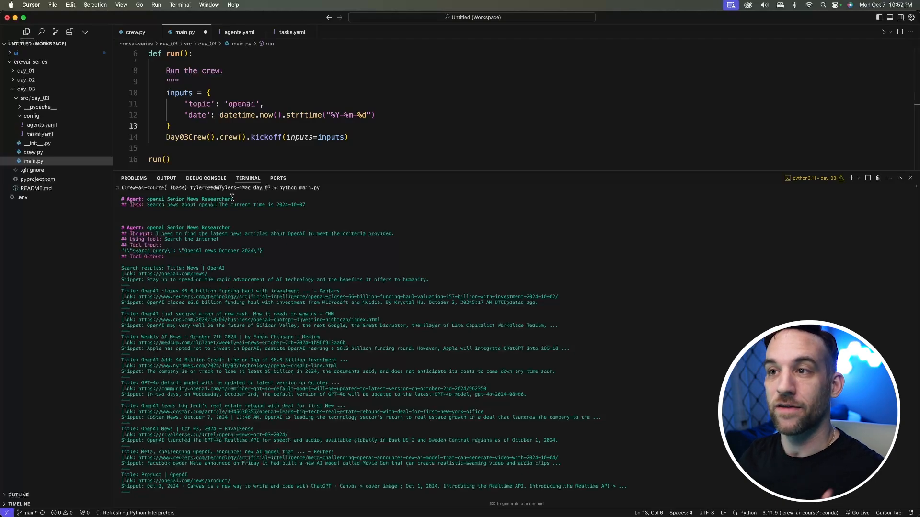
Step: Scroll through the terminal output as the researcher returns its eight OpenAI news articles
{"action": "double_click", "coordinate": [195, 199]}
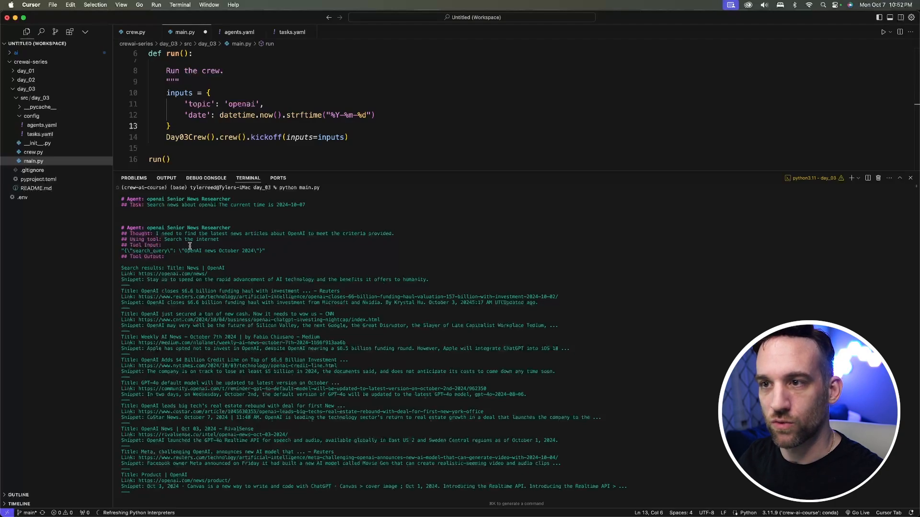
{"action": "double_click", "coordinate": [150, 250]}
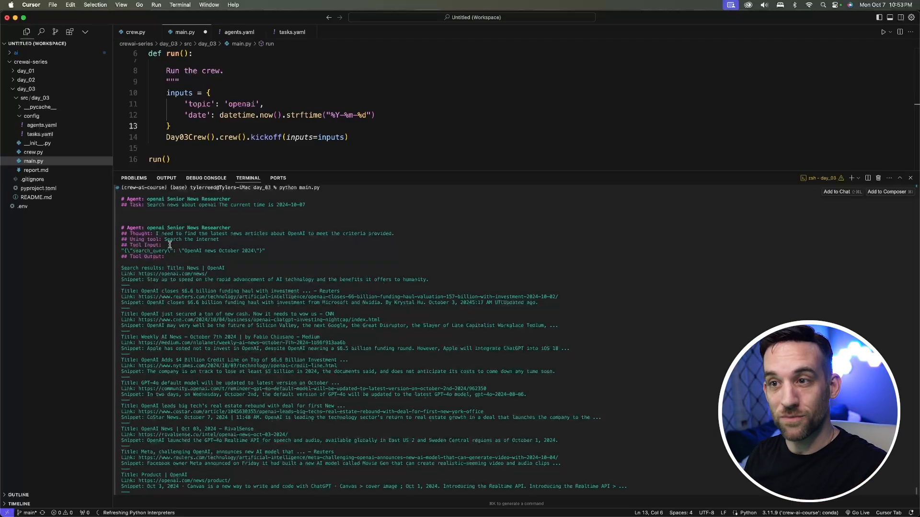
{"action": "scroll", "scroll_direction": "down", "scroll_amount": 3}
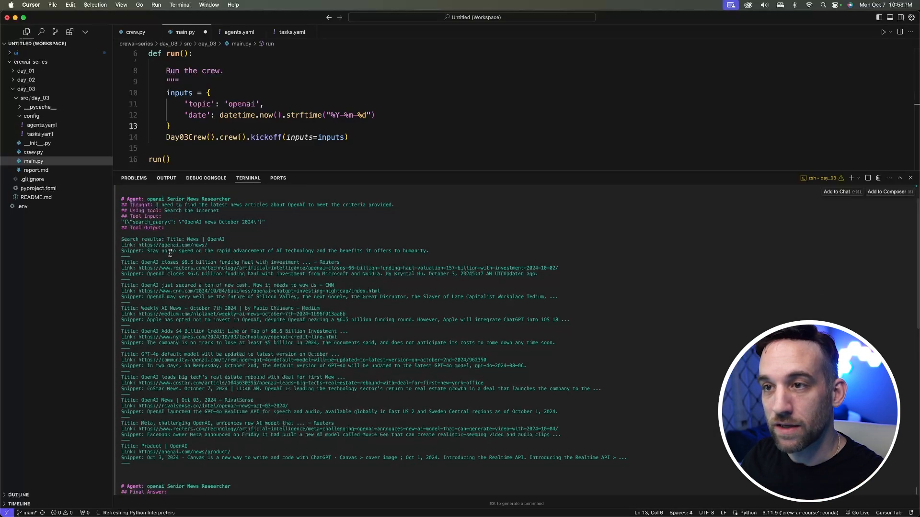
{"action": "scroll", "scroll_direction": "down", "scroll_amount": 3}
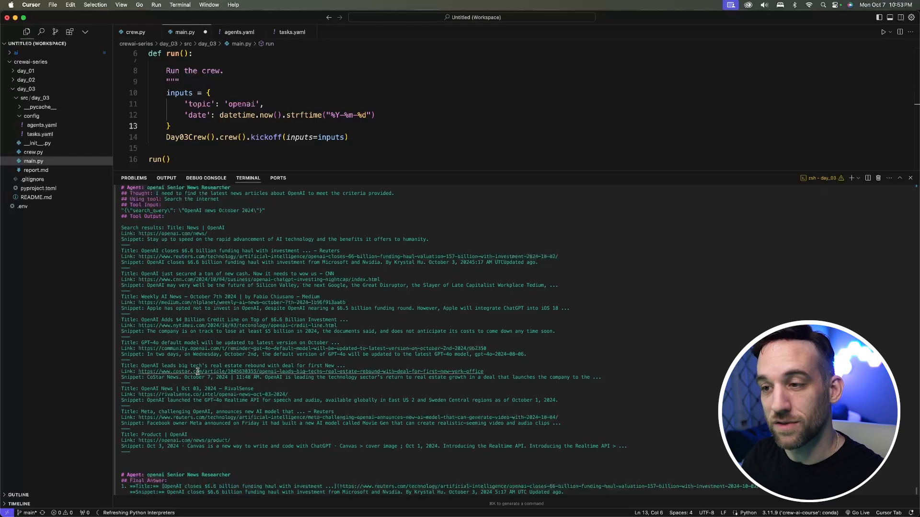
{"action": "scroll", "scroll_direction": "down", "scroll_amount": 3}
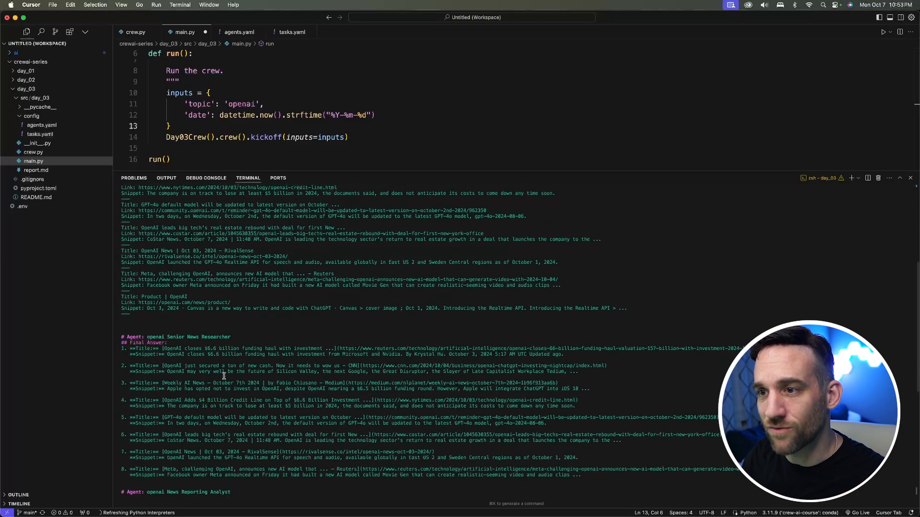
{"action": "scroll", "scroll_direction": "down", "scroll_amount": 3}
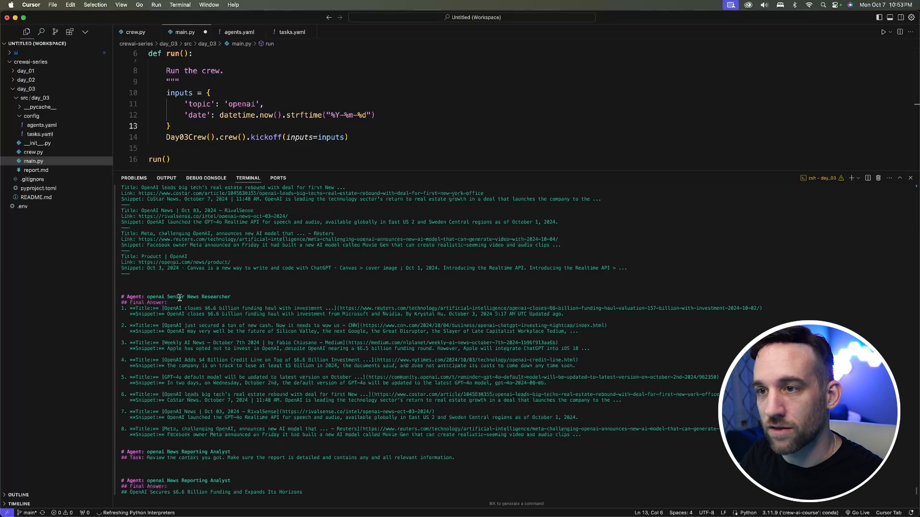
{"action": "scroll", "scroll_direction": "down", "scroll_amount": 3}
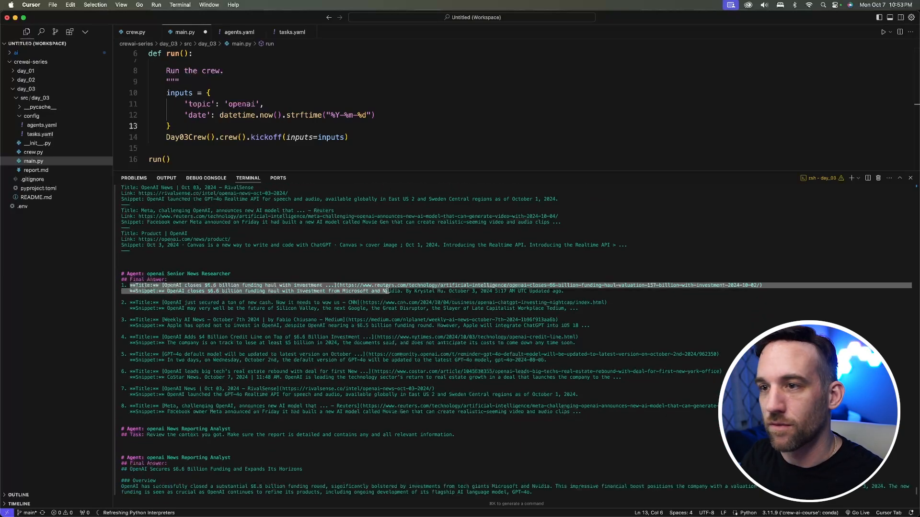
{"action": "mouse_move", "coordinate": [387, 302]}
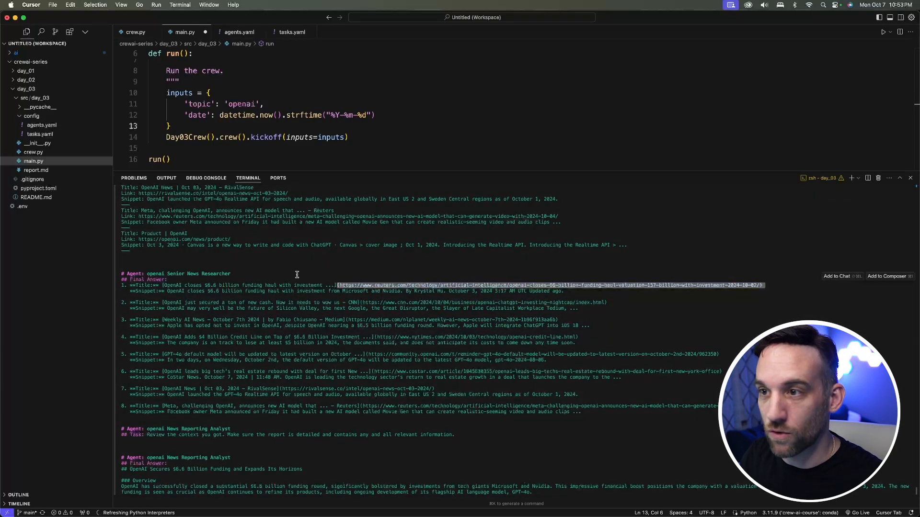
{"action": "scroll", "scroll_direction": "down", "scroll_amount": 3}
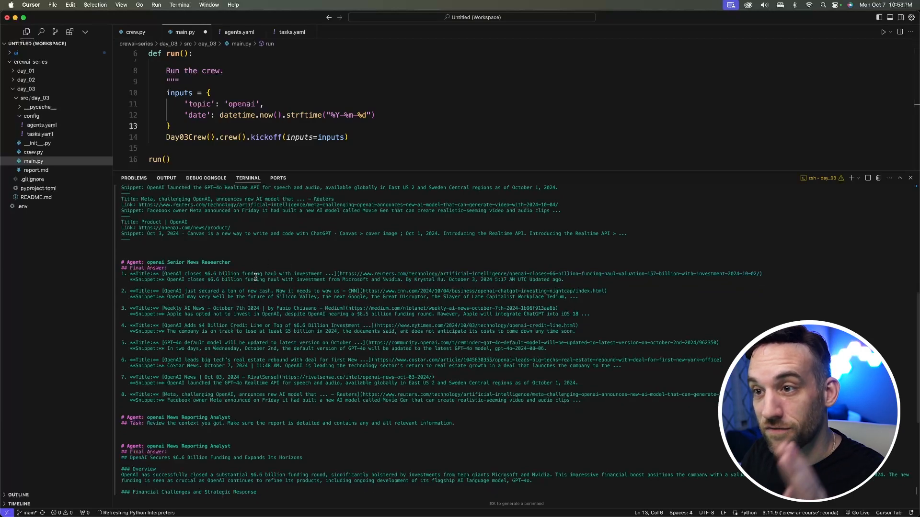
{"action": "scroll", "scroll_direction": "down", "scroll_amount": 3}
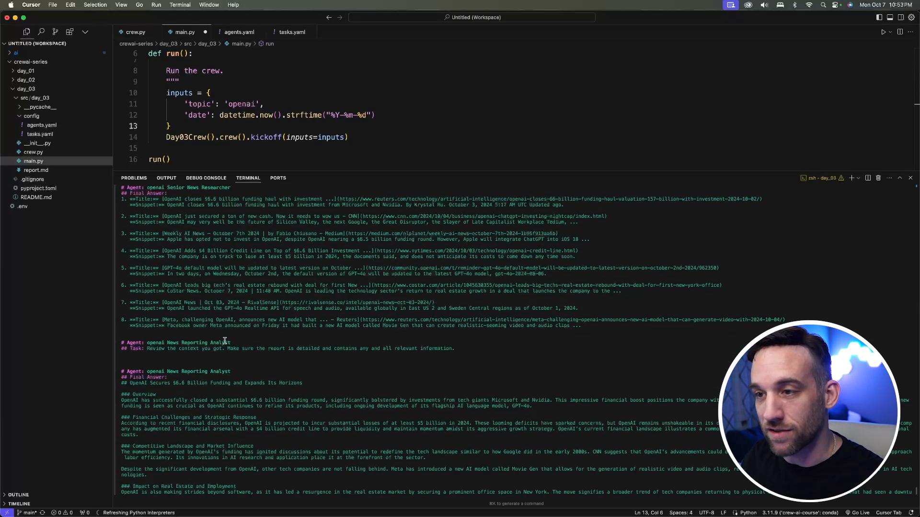
{"action": "scroll", "scroll_direction": "down", "scroll_amount": 3}
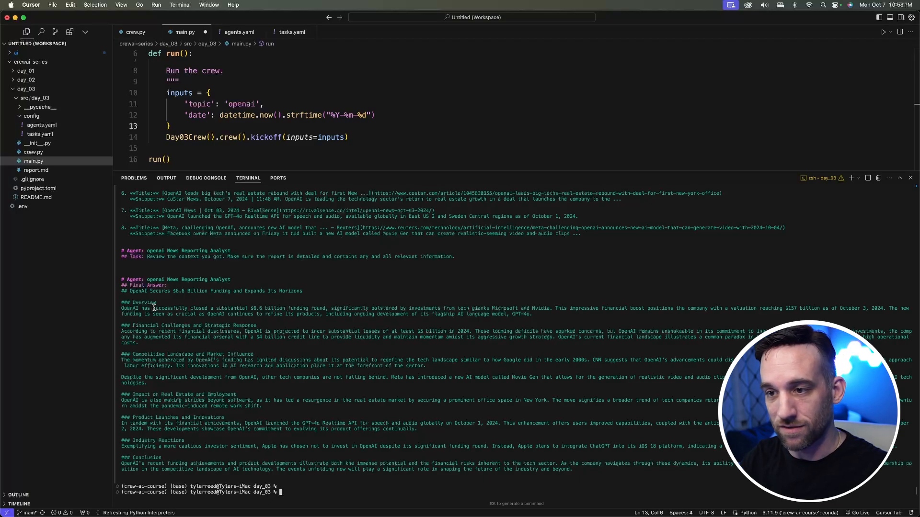
{"action": "mouse_move", "coordinate": [185, 317]}
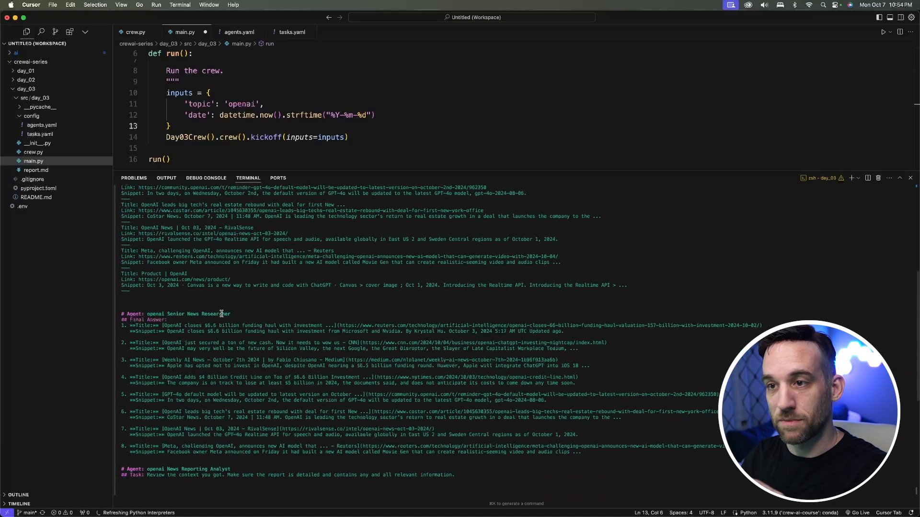
{"action": "scroll", "scroll_direction": "down", "scroll_amount": 3}
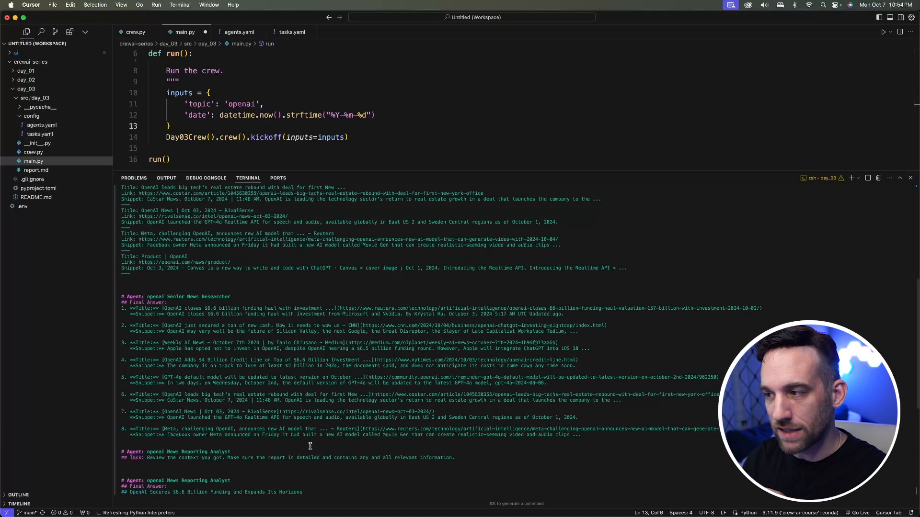
{"action": "scroll", "scroll_direction": "down", "scroll_amount": 3}
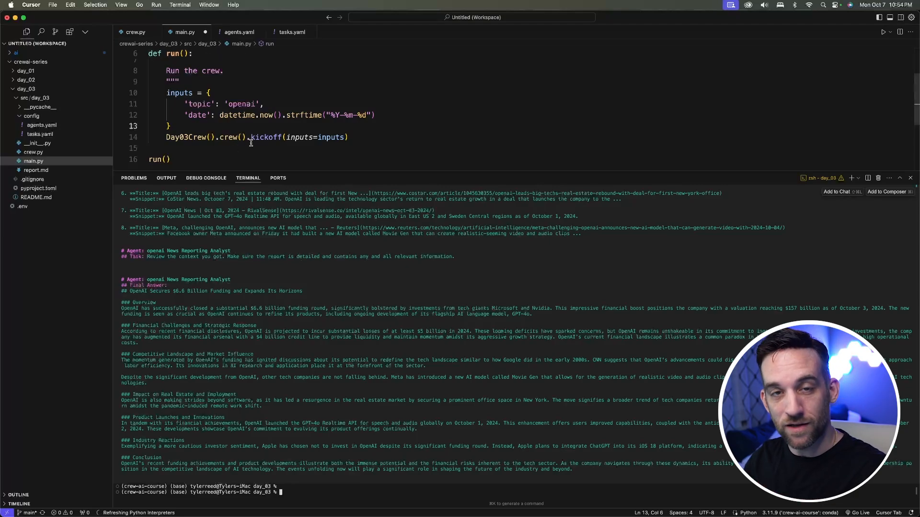
{"action": "mouse_move", "coordinate": [36, 170]}
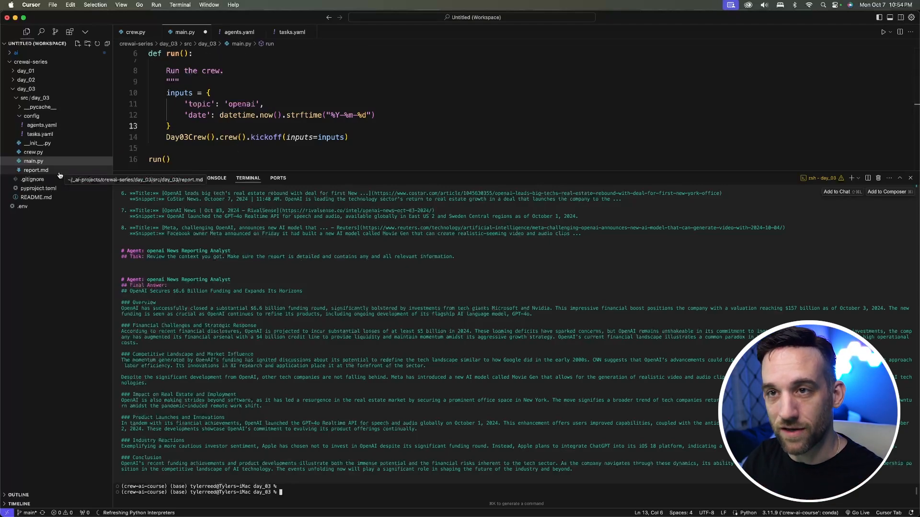
Step: Open the generated report.md with its markdown preview and scroll through the OpenAI report
{"action": "left_click", "coordinate": [36, 170]}
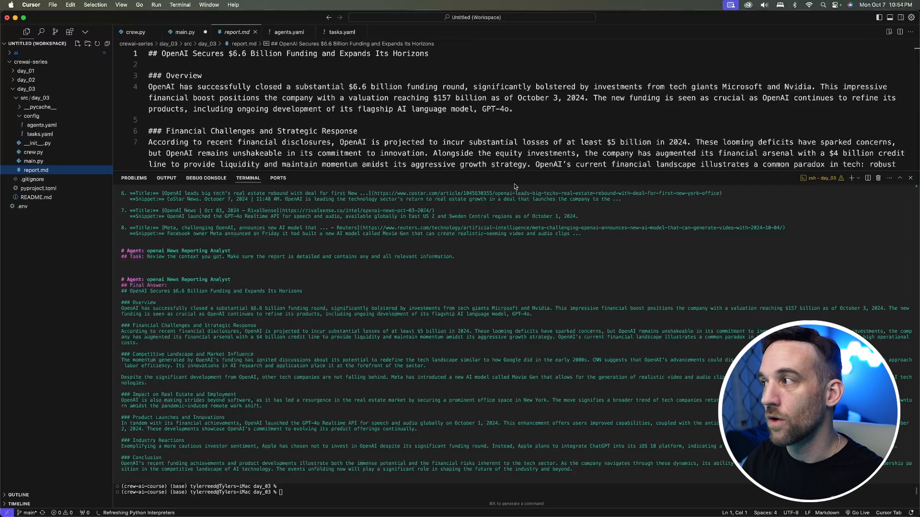
{"action": "mouse_move", "coordinate": [776, 175]}
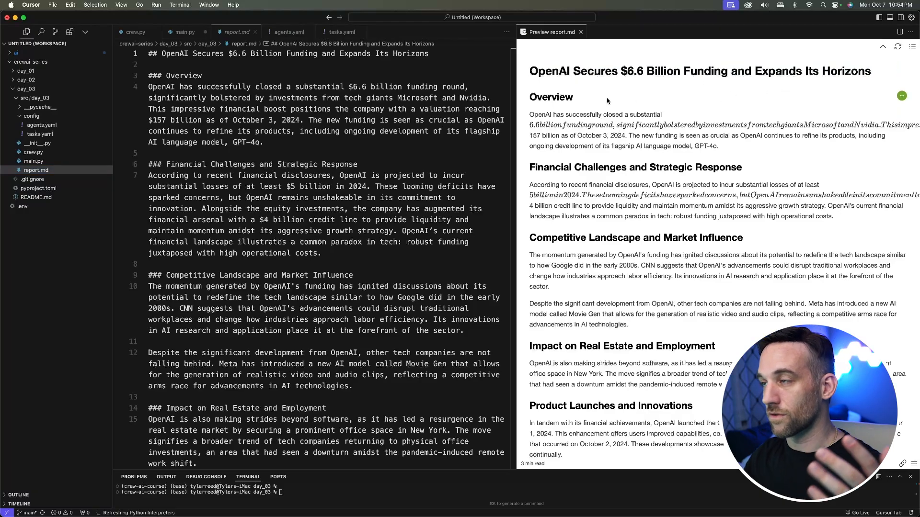
{"action": "scroll", "scroll_direction": "down", "scroll_amount": 3}
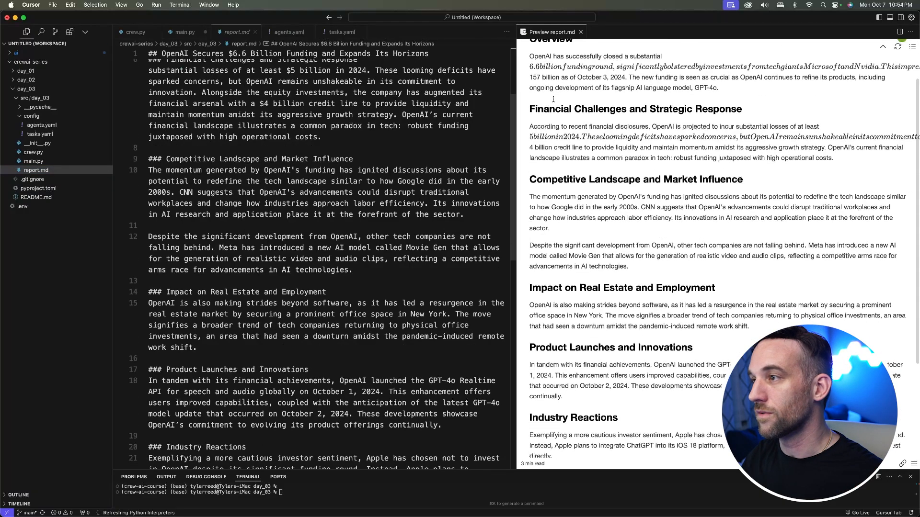
{"action": "scroll", "scroll_direction": "down", "scroll_amount": 3}
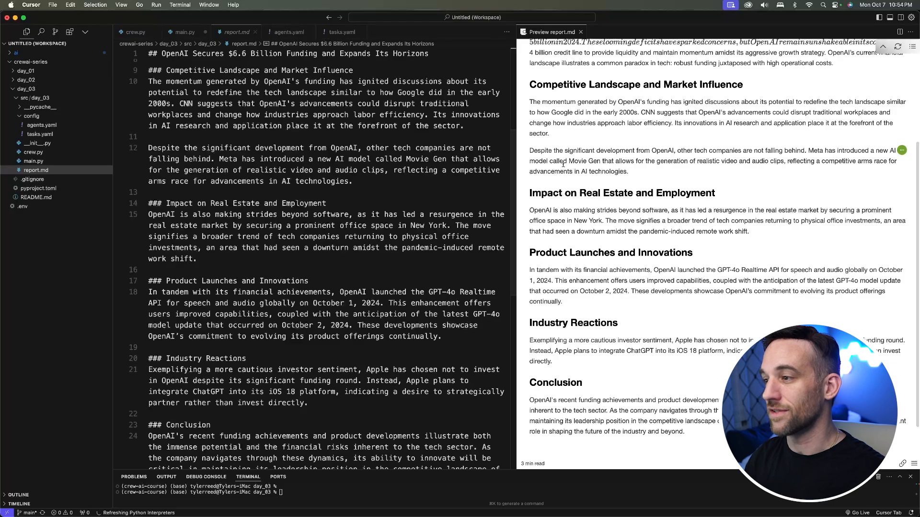
{"action": "scroll", "scroll_direction": "down", "scroll_amount": 3}
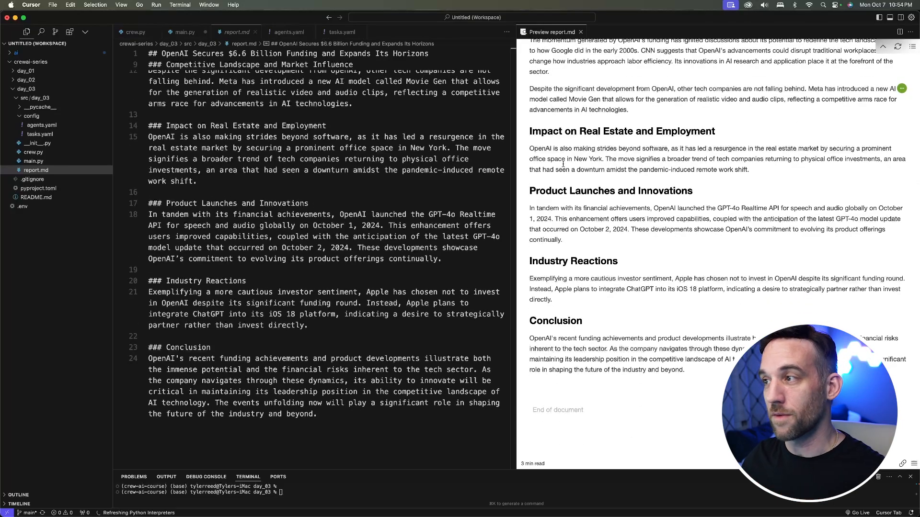
{"action": "scroll", "scroll_direction": "up", "scroll_amount": 3}
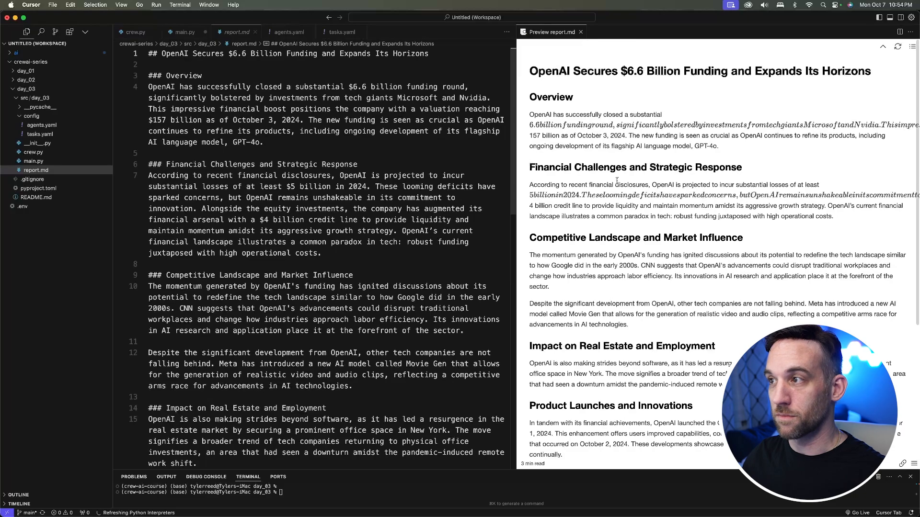